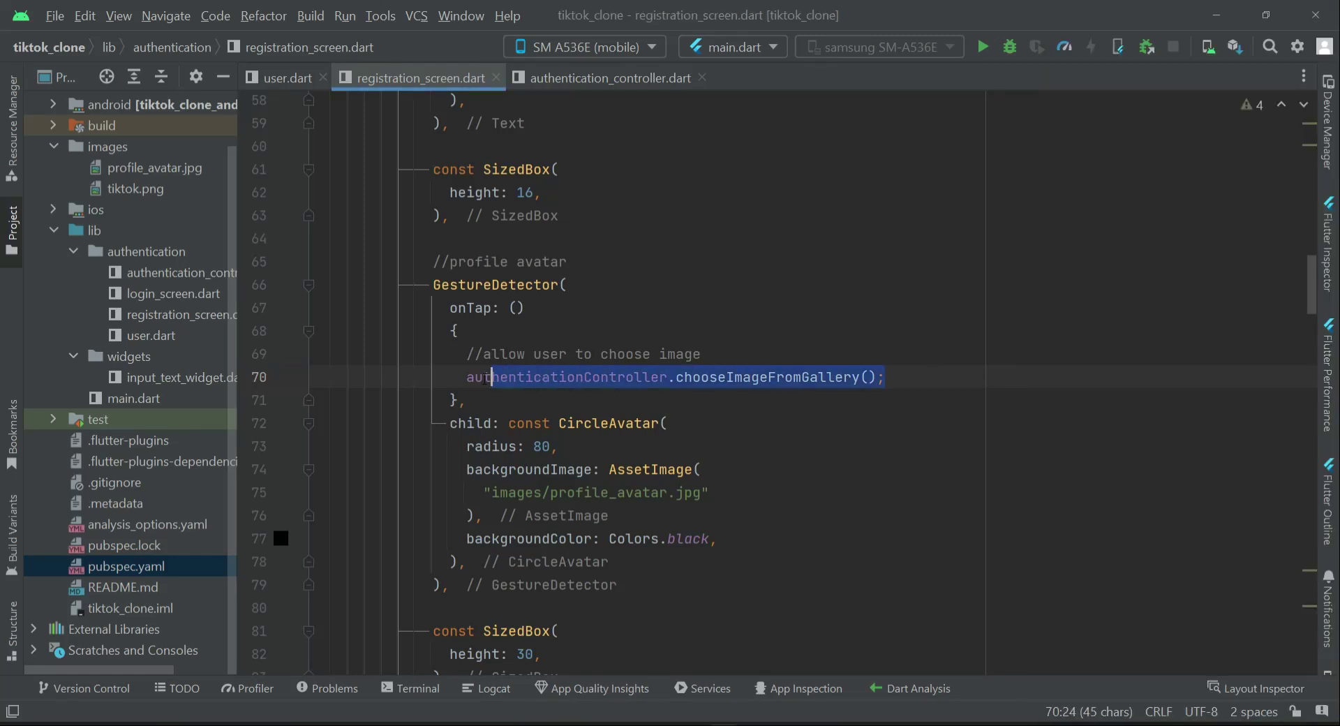
# Step: Review the camera capture code in authentication_controller.dart, then view pub.dev's image_picker Installing page
pyautogui.click(609, 77)
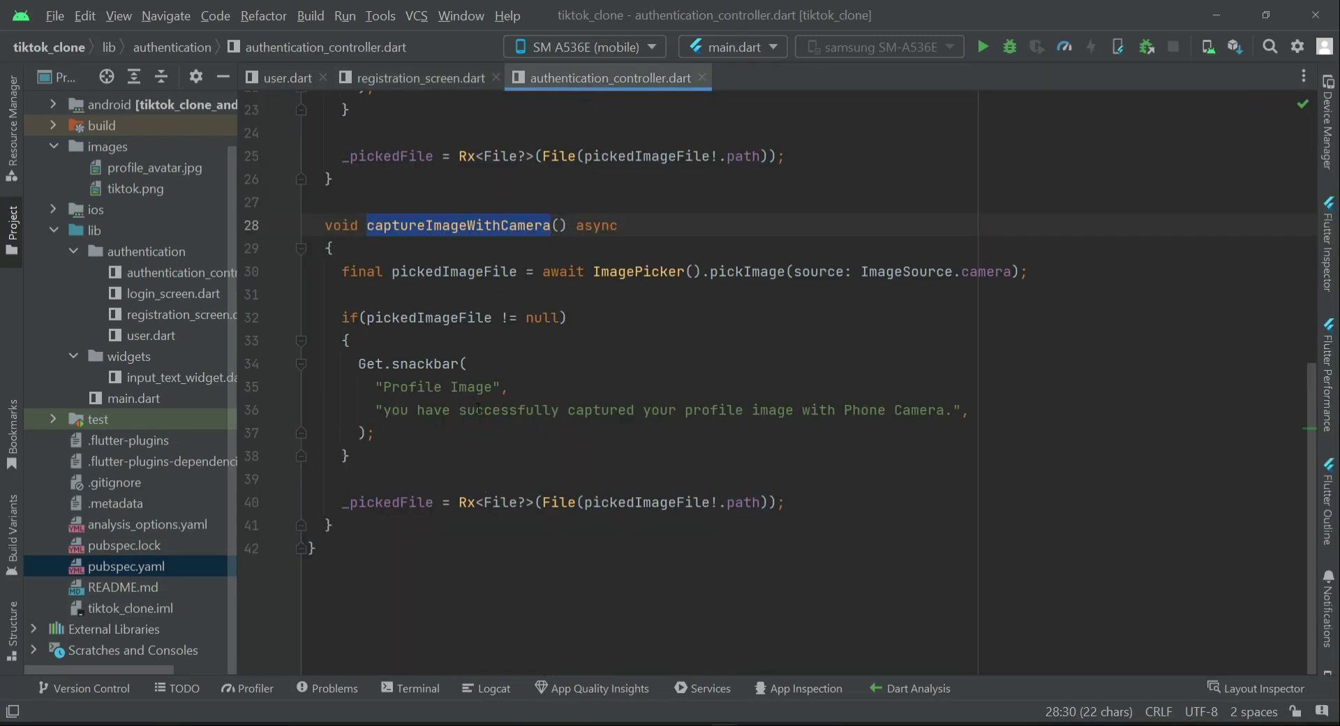
pyautogui.click(419, 77)
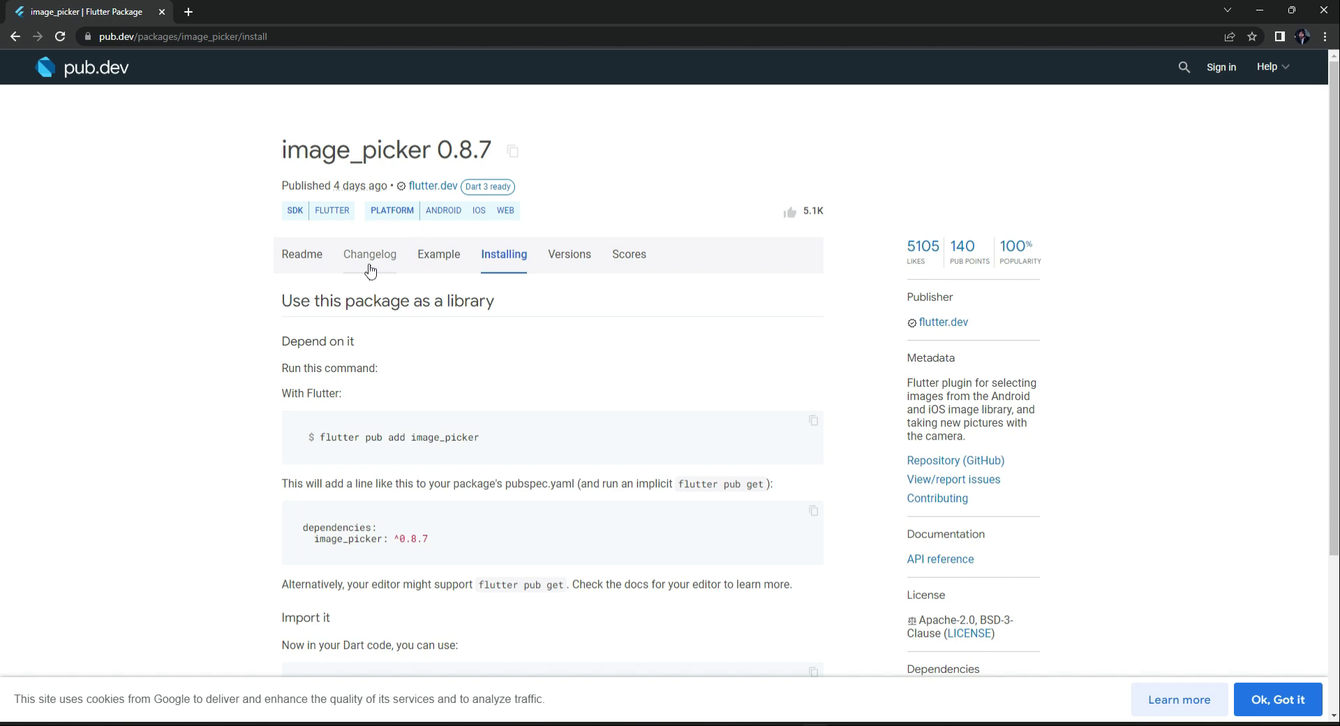
# Step: Read the readme's iOS Info.plist camera and microphone permission descriptions
pyautogui.click(302, 254)
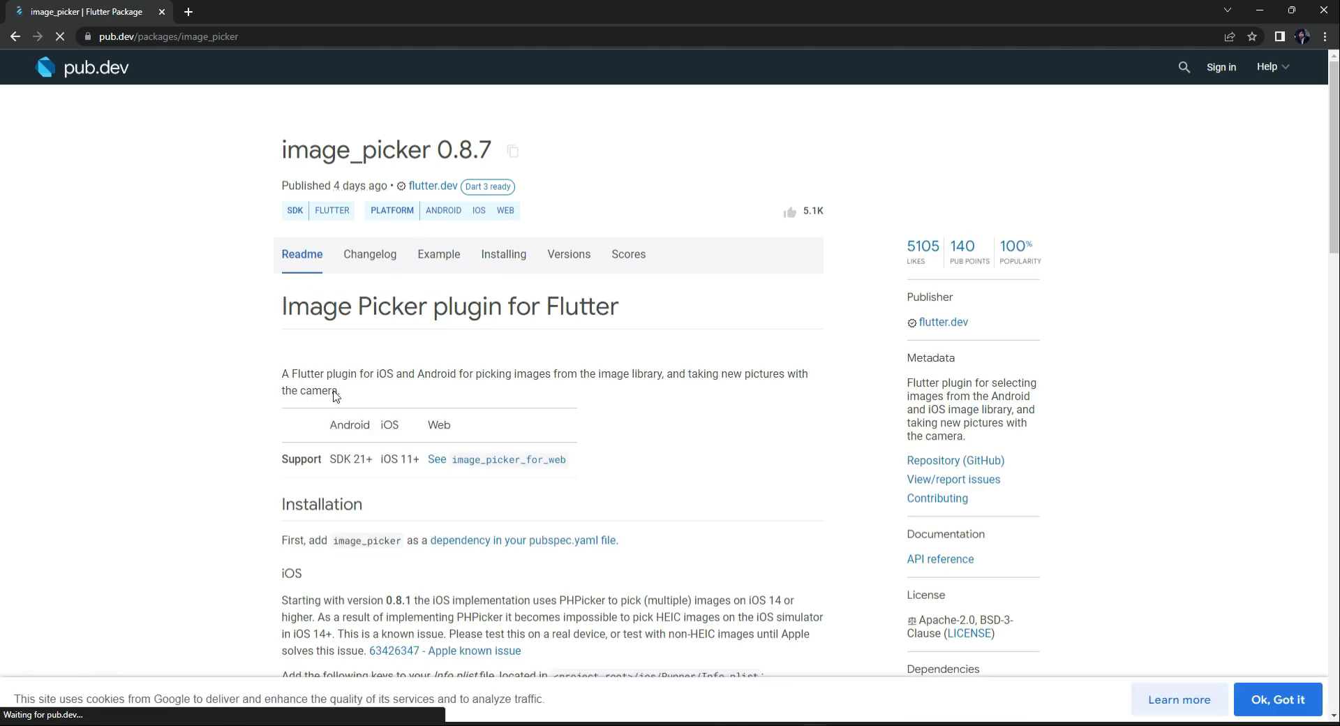
pyautogui.scroll(-3)
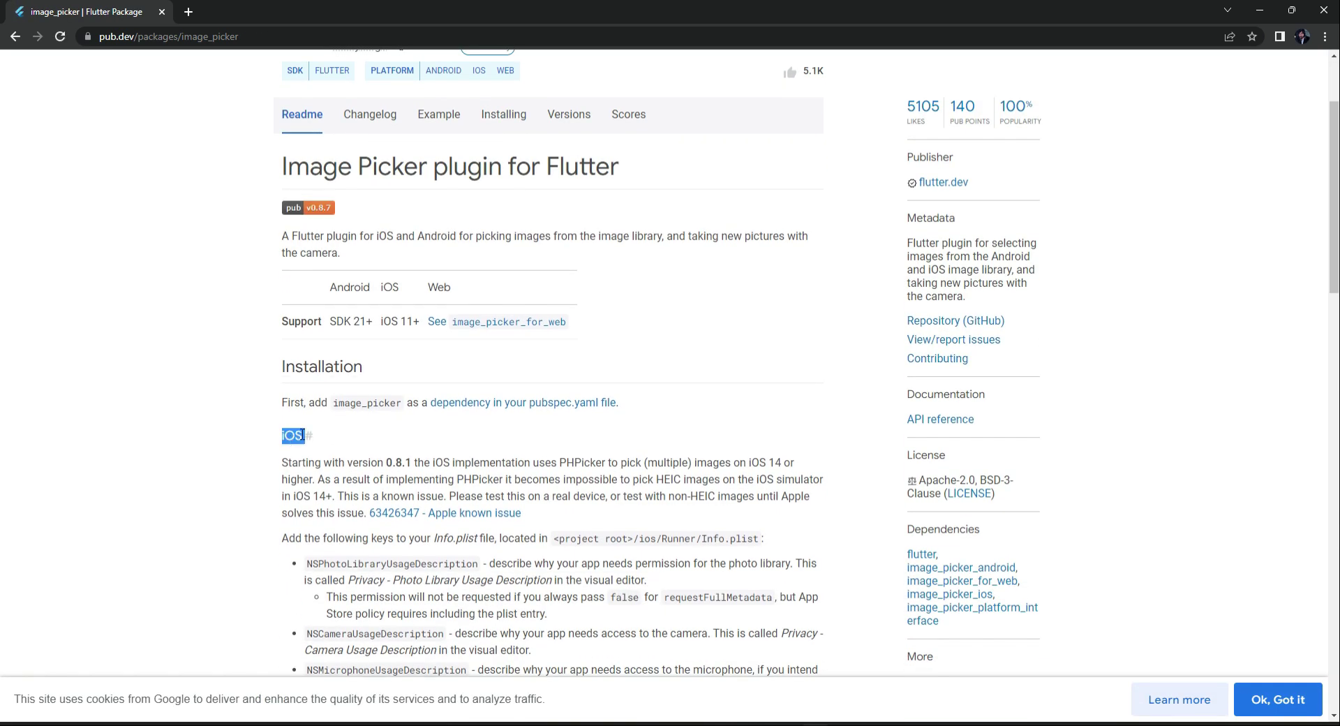
pyautogui.scroll(-3)
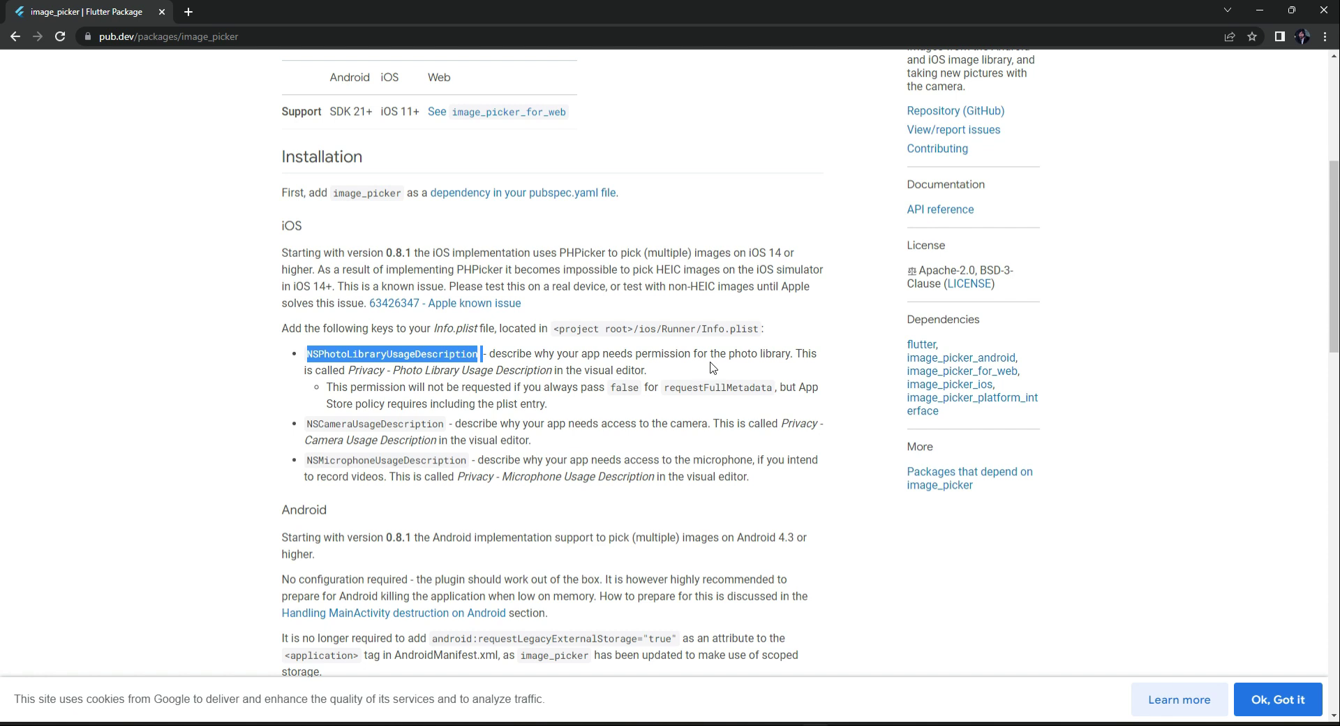
pyautogui.moveTo(770, 372)
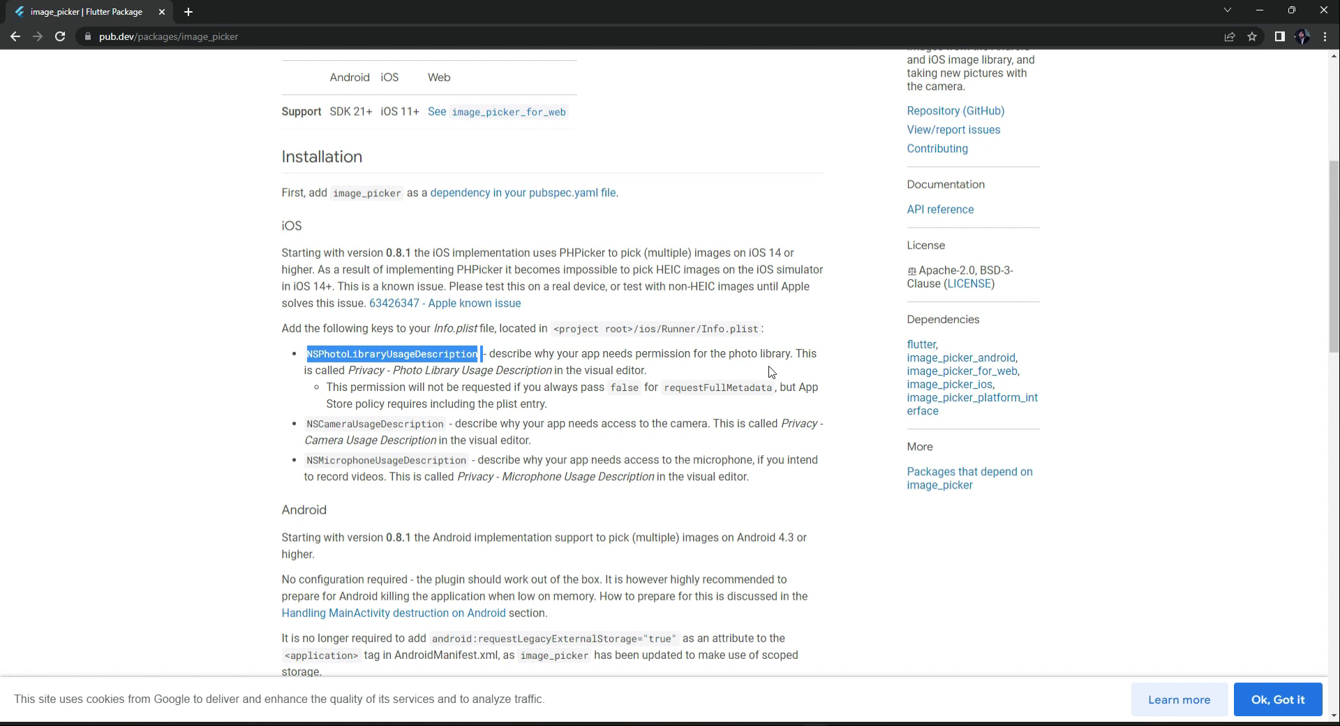
pyautogui.moveTo(305, 368)
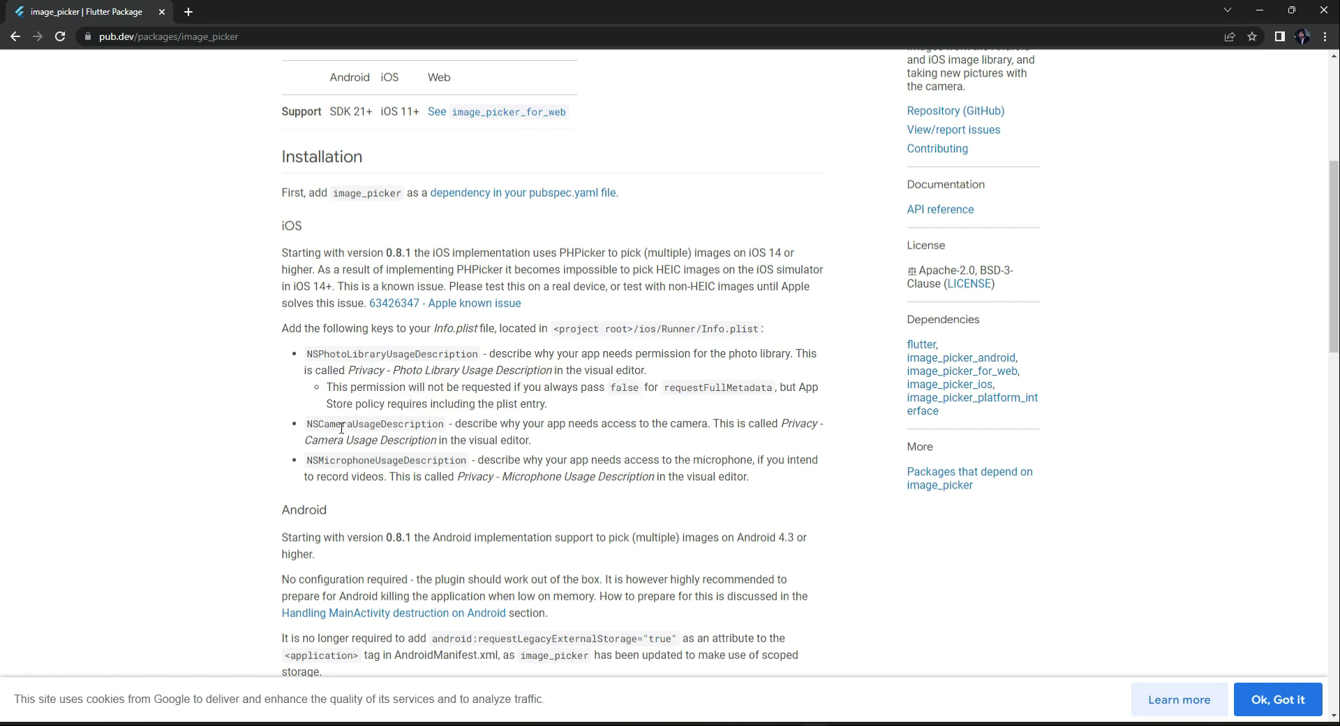
pyautogui.doubleClick(472, 423)
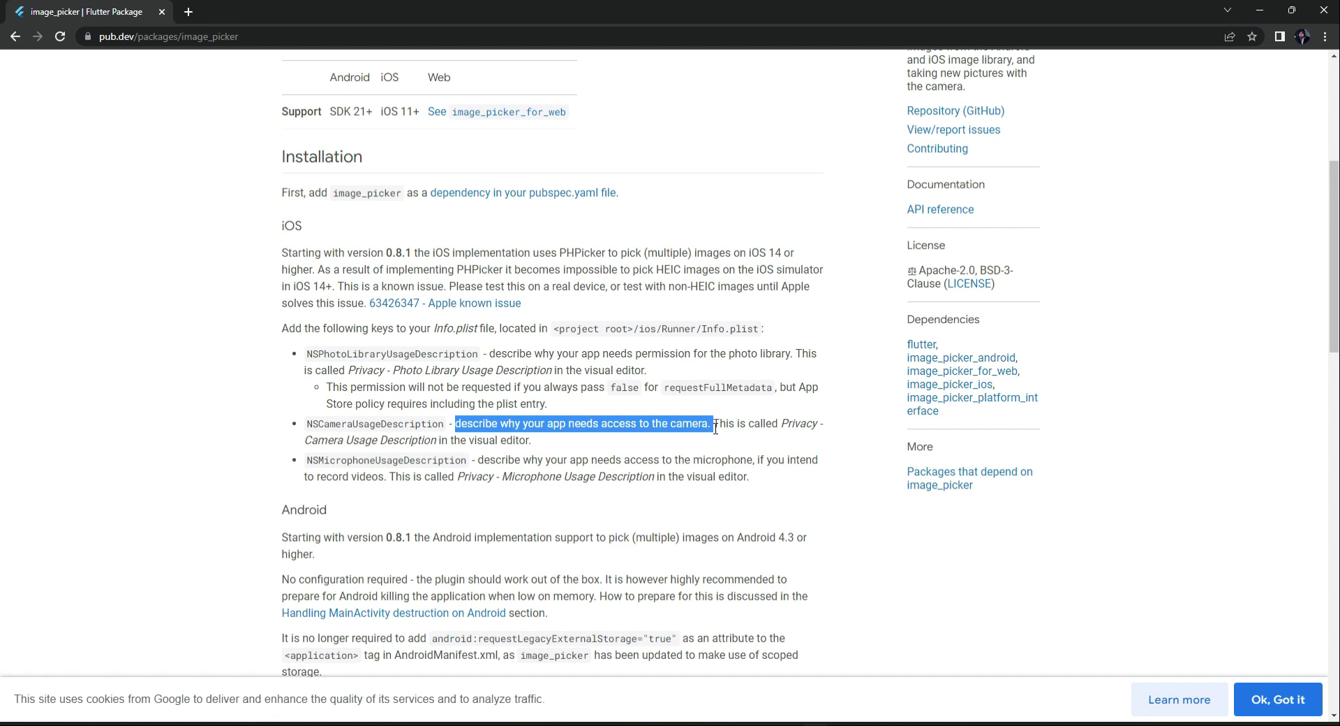
pyautogui.moveTo(715, 437)
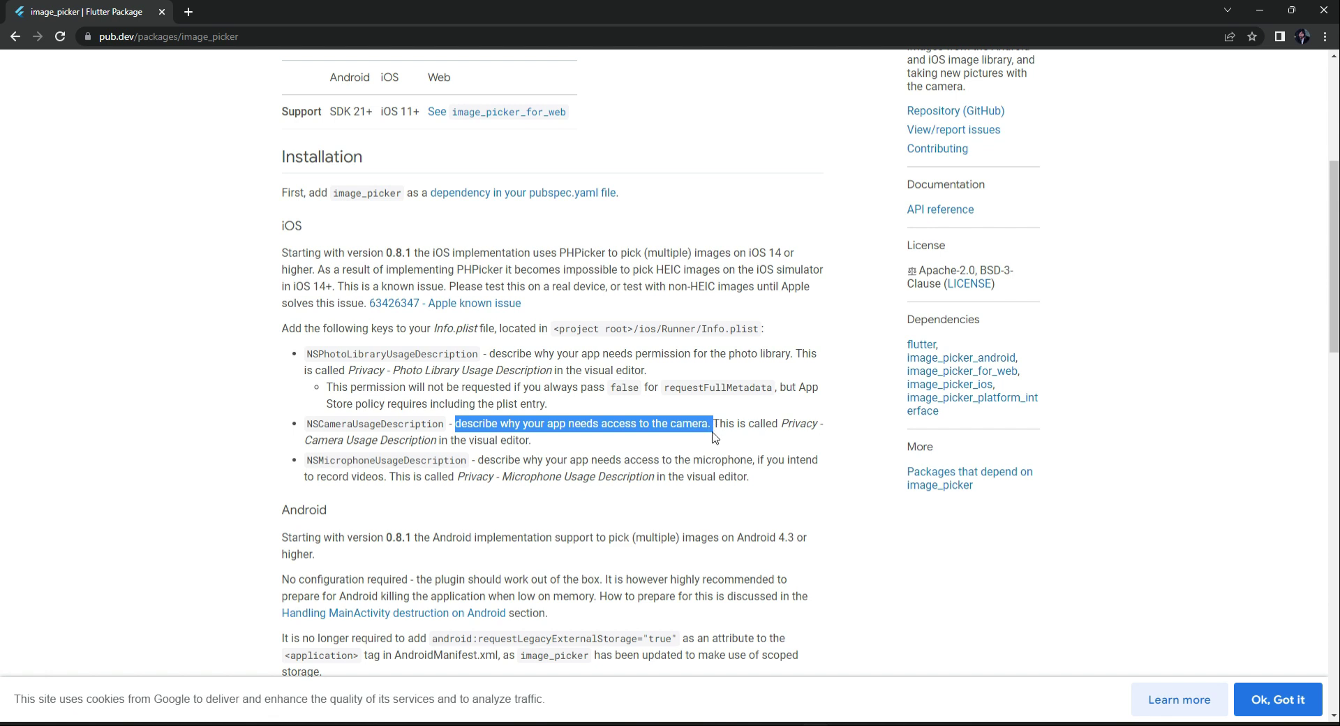
pyautogui.moveTo(572, 461)
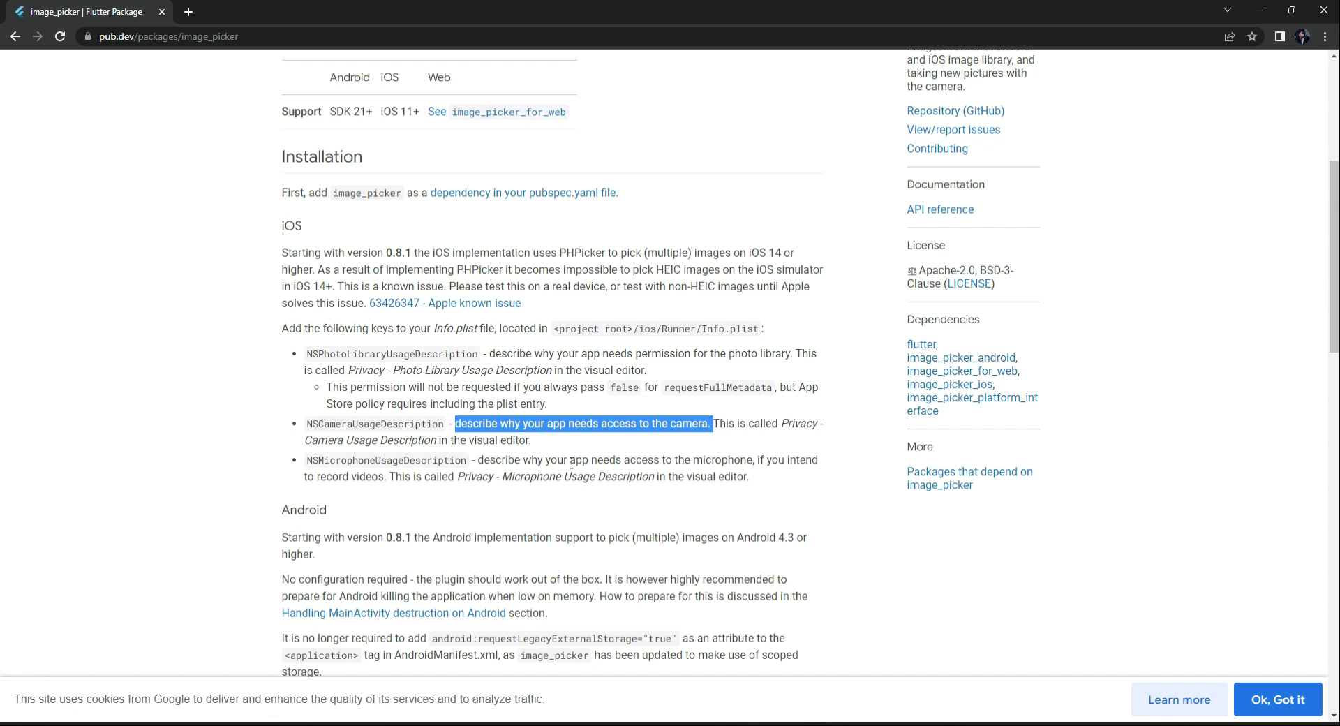
pyautogui.doubleClick(386, 460)
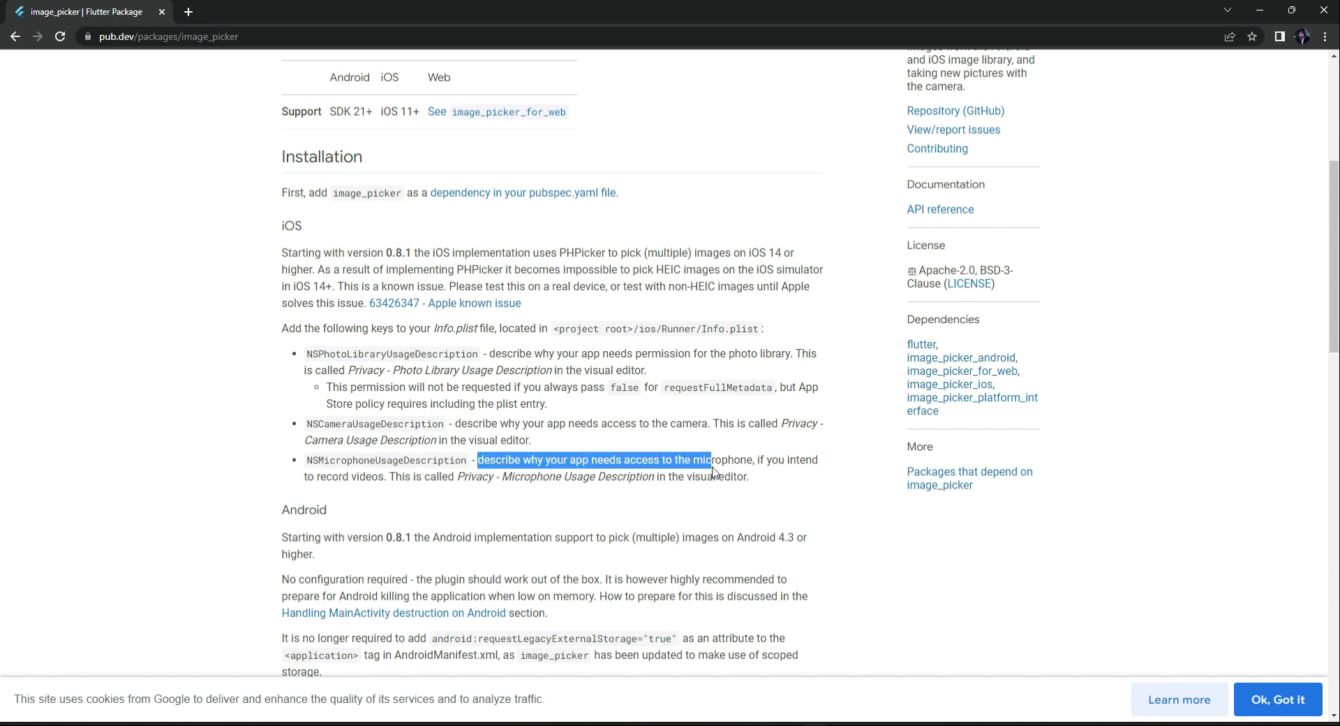
pyautogui.click(746, 476)
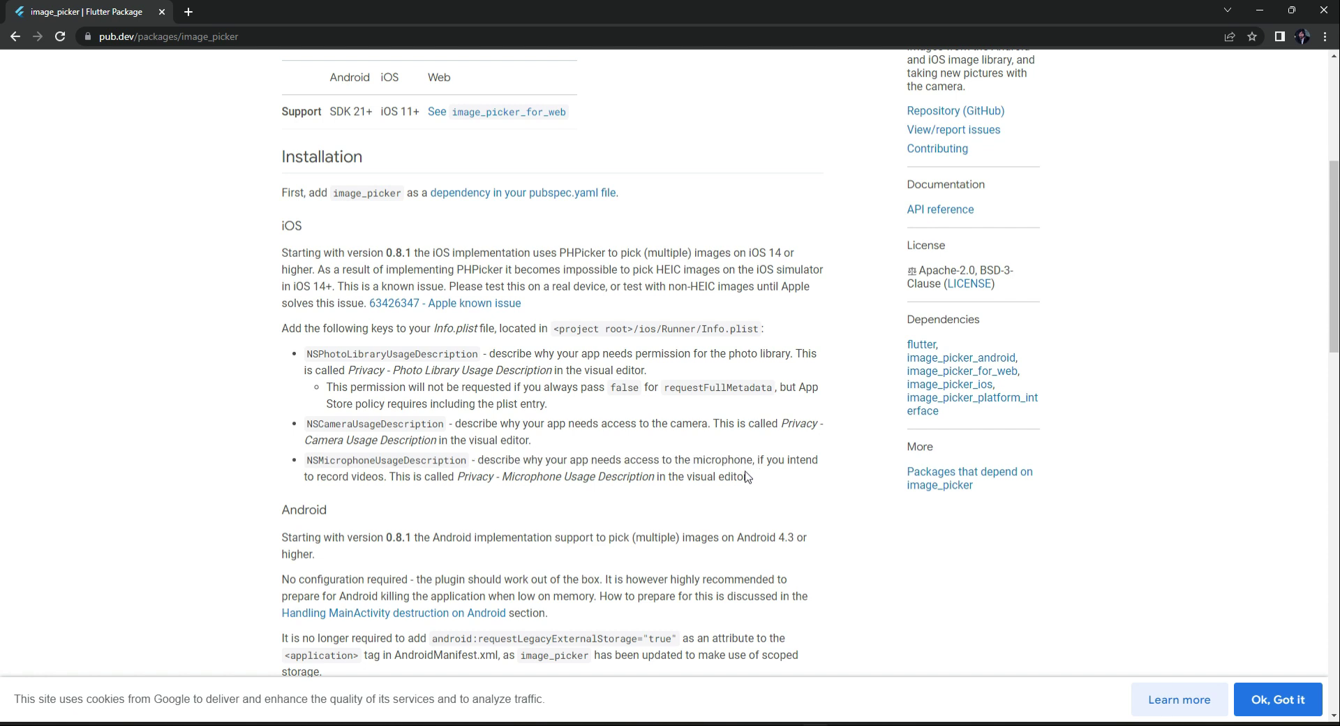
pyautogui.moveTo(294, 255)
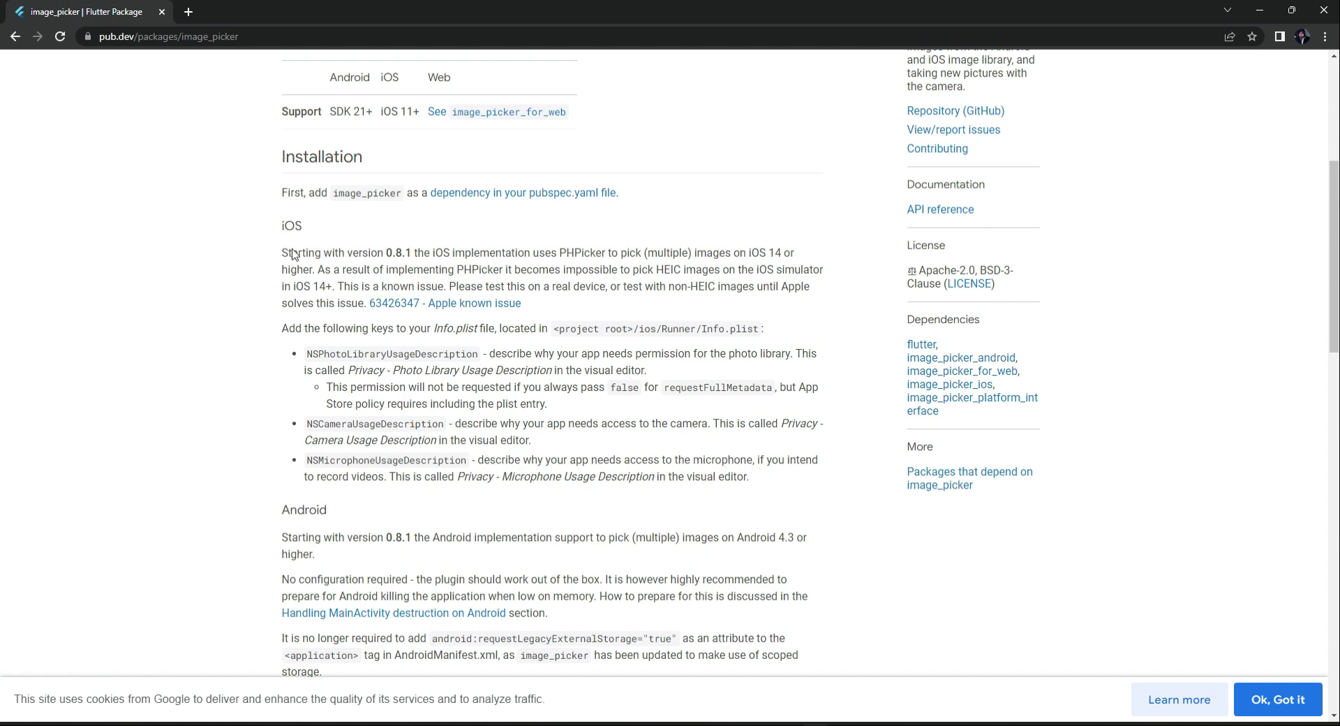
# Step: Skim the Android setup notes, then return to the registration screen's chooseImageFromGallery code
pyautogui.scroll(-3)
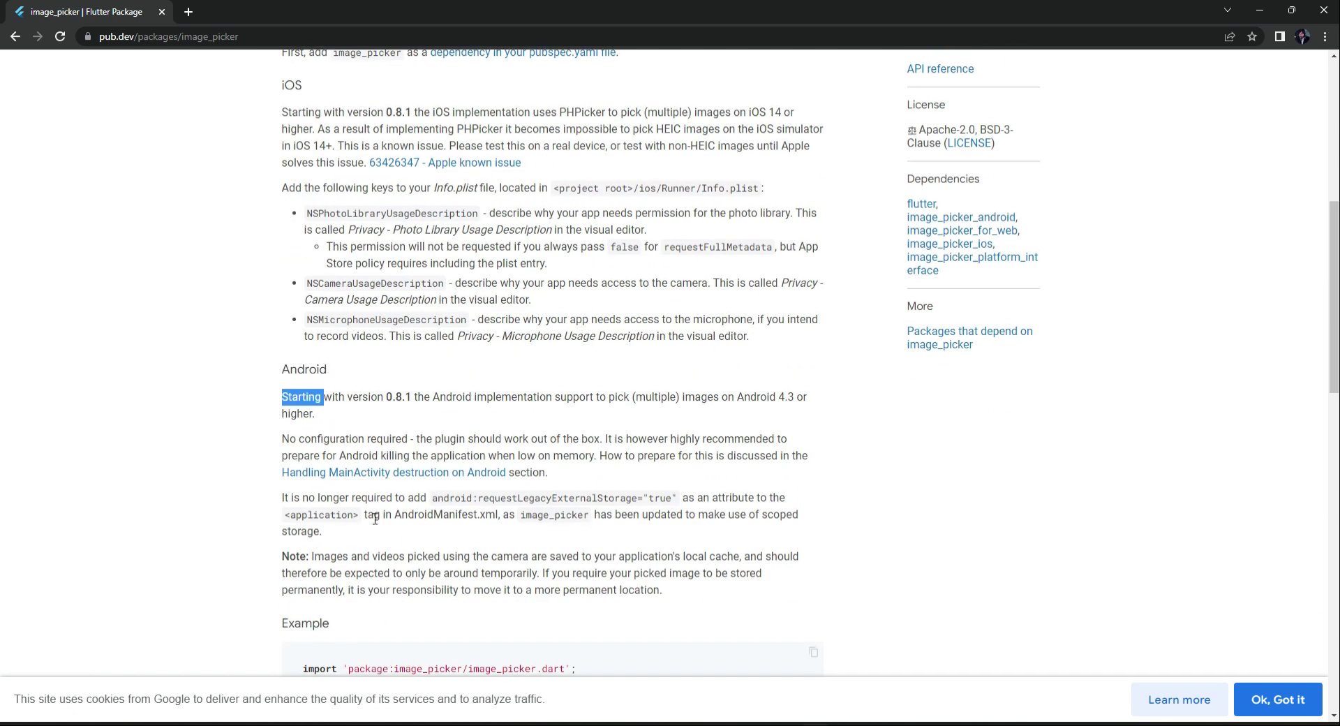
pyautogui.scroll(-3)
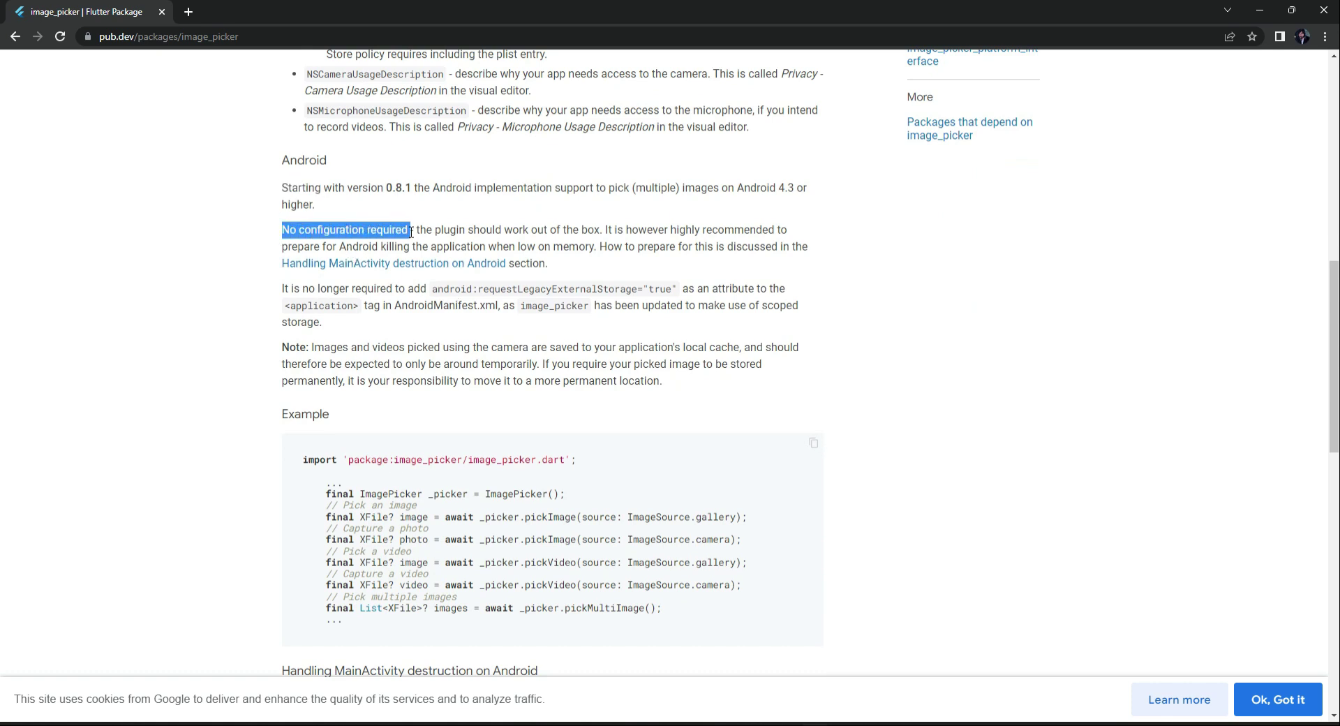
pyautogui.scroll(3)
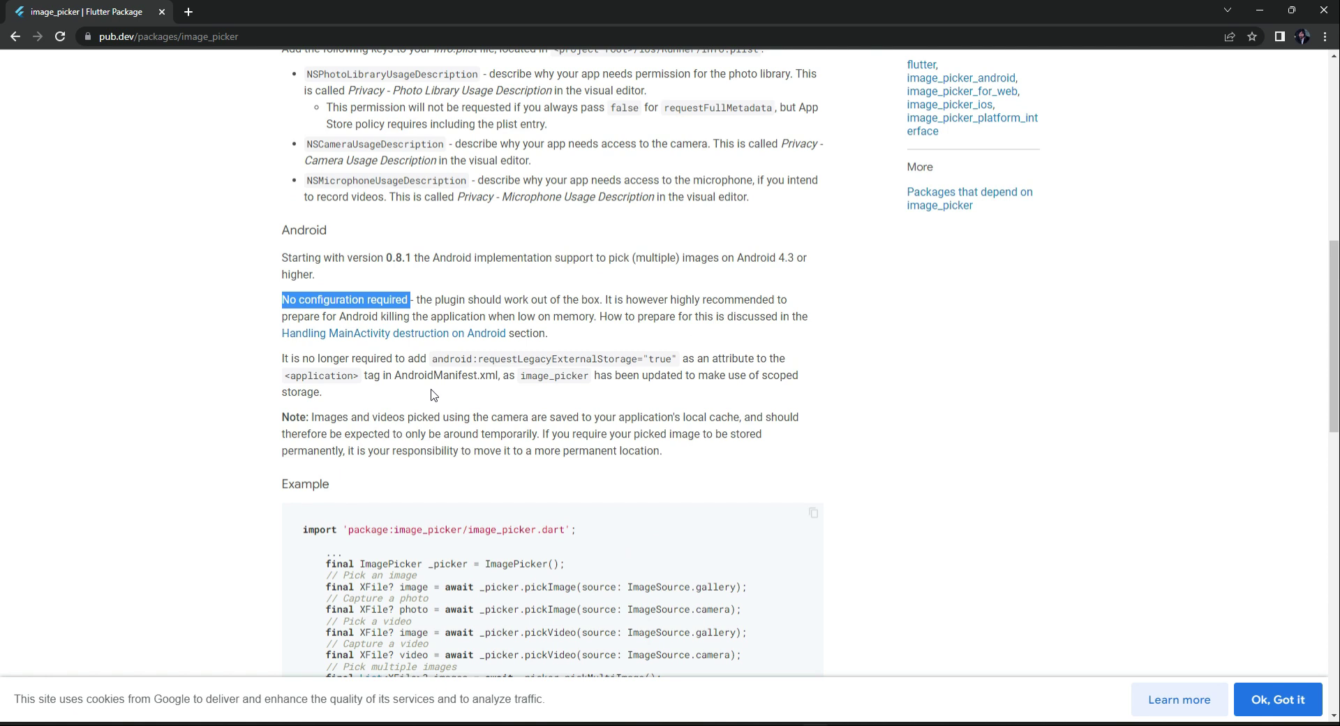
pyautogui.scroll(3)
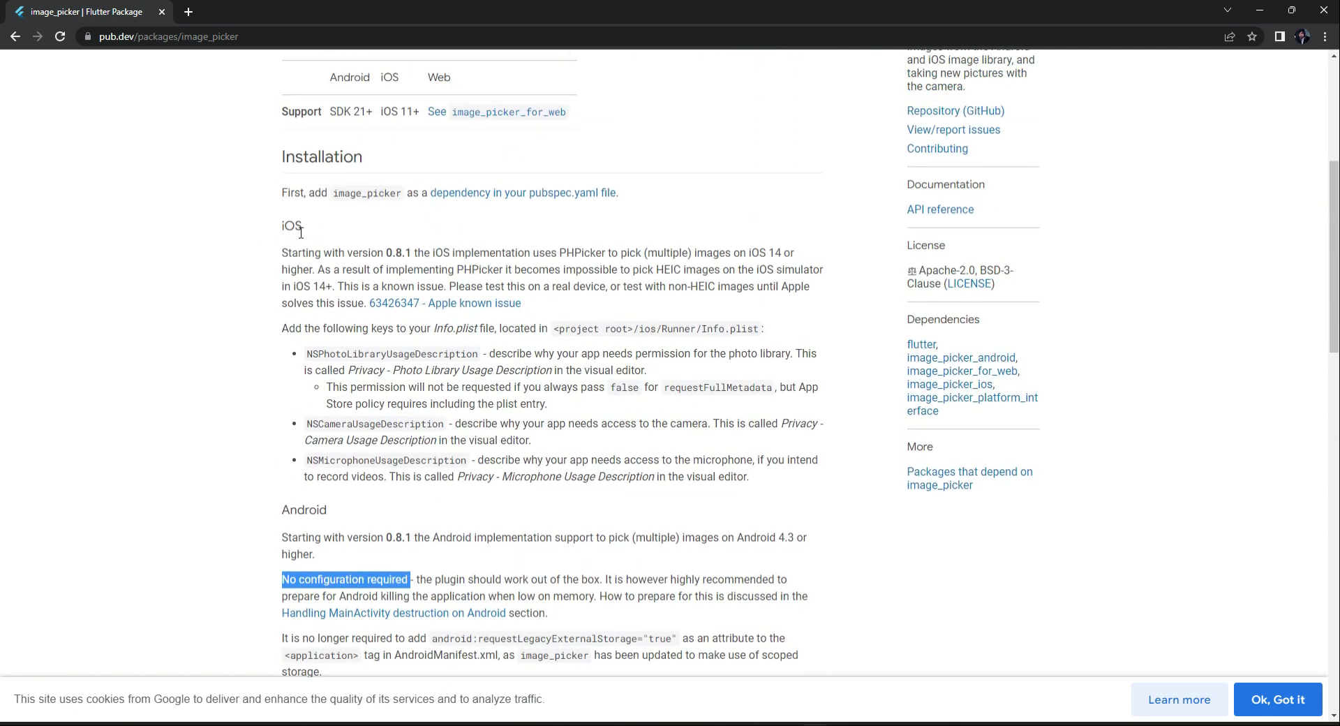
pyautogui.doubleClick(293, 226)
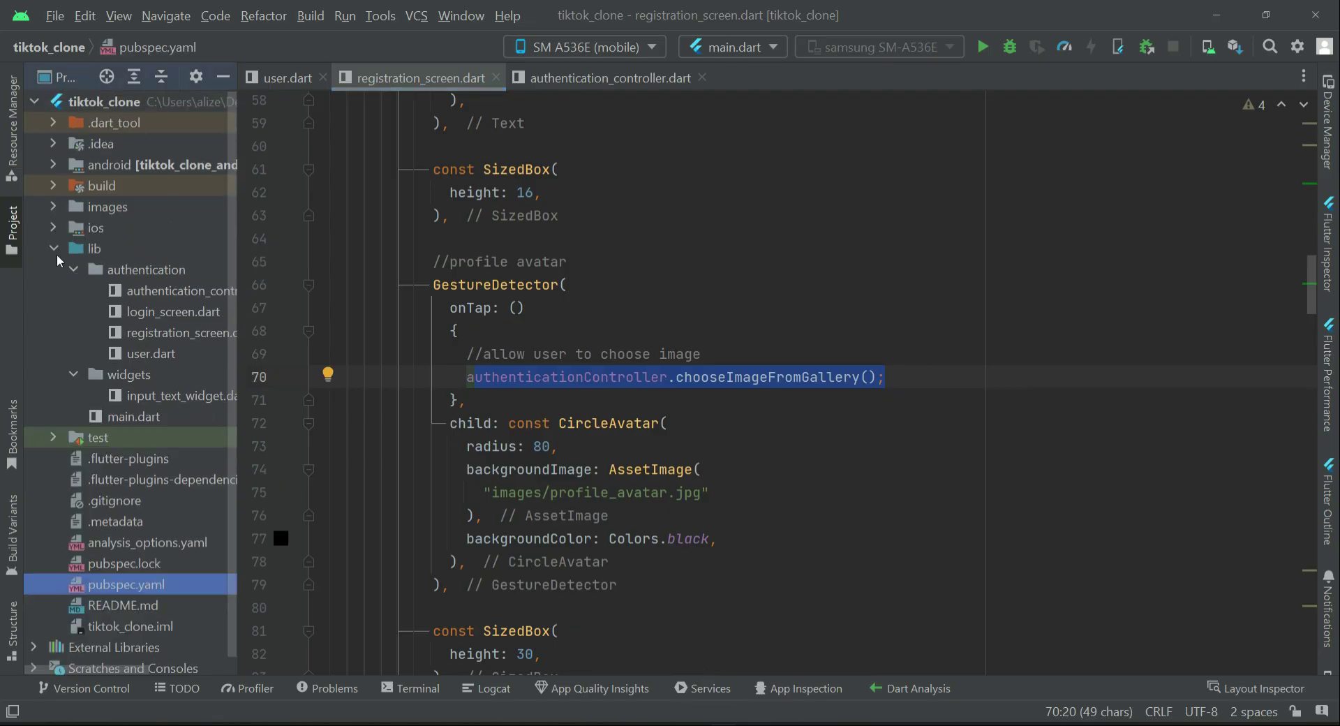
# Step: Expand ios > Runner in the Project panel and open Info.plist
pyautogui.click(53, 248)
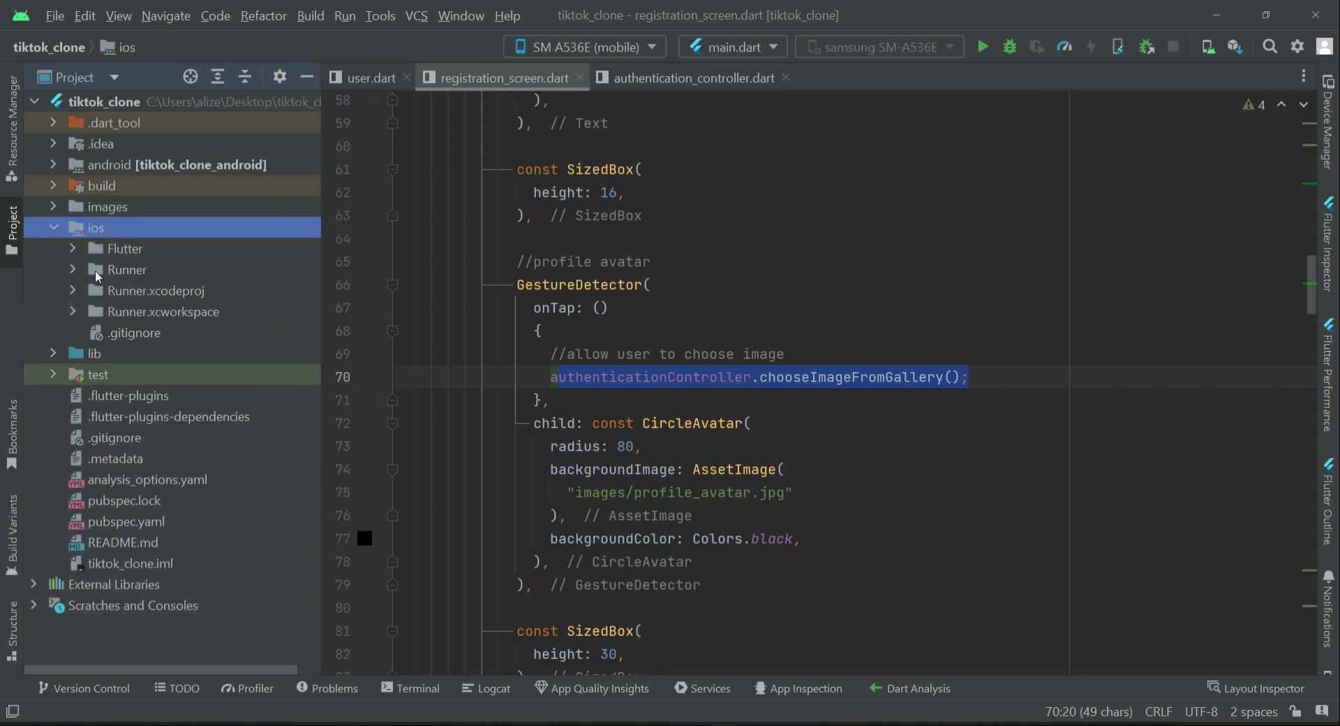
pyautogui.click(74, 269)
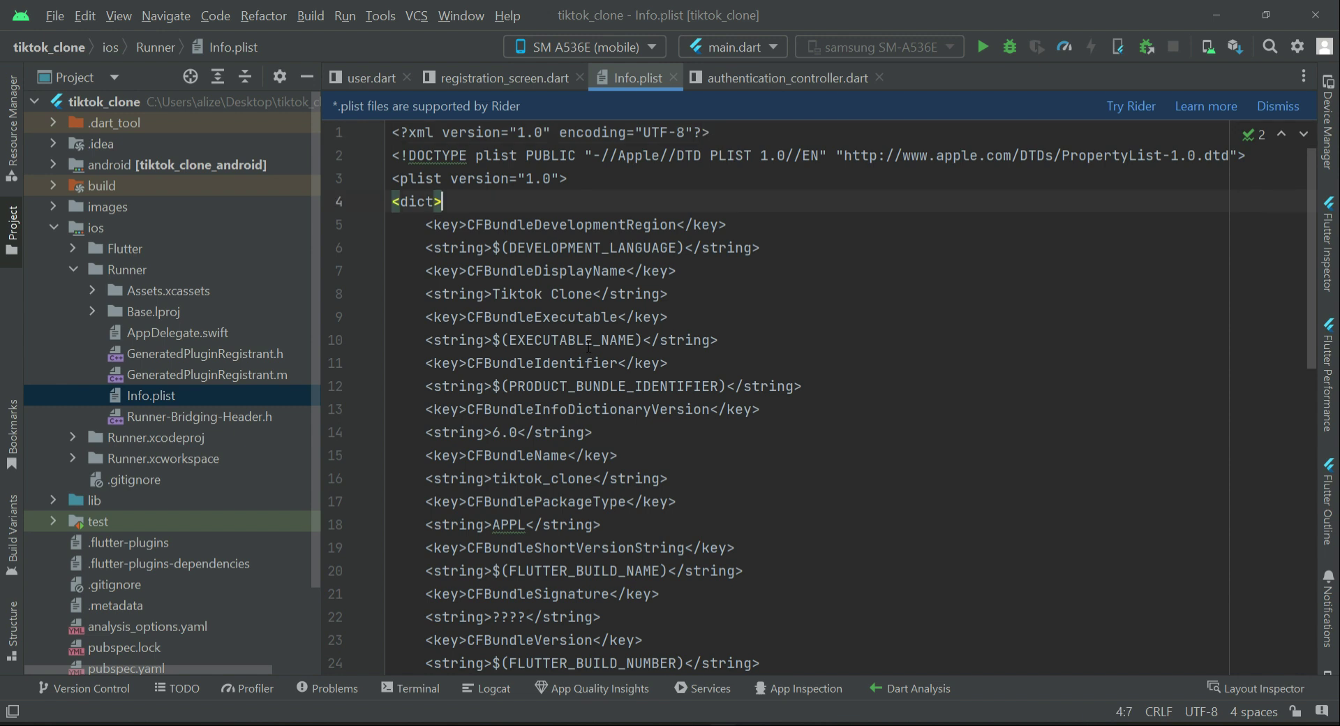
# Step: Duplicate the CFBundleDevelopmentRegion pair three times, empty the first key, and copy NSPhotoLibraryUsageDescription
pyautogui.press('enter')
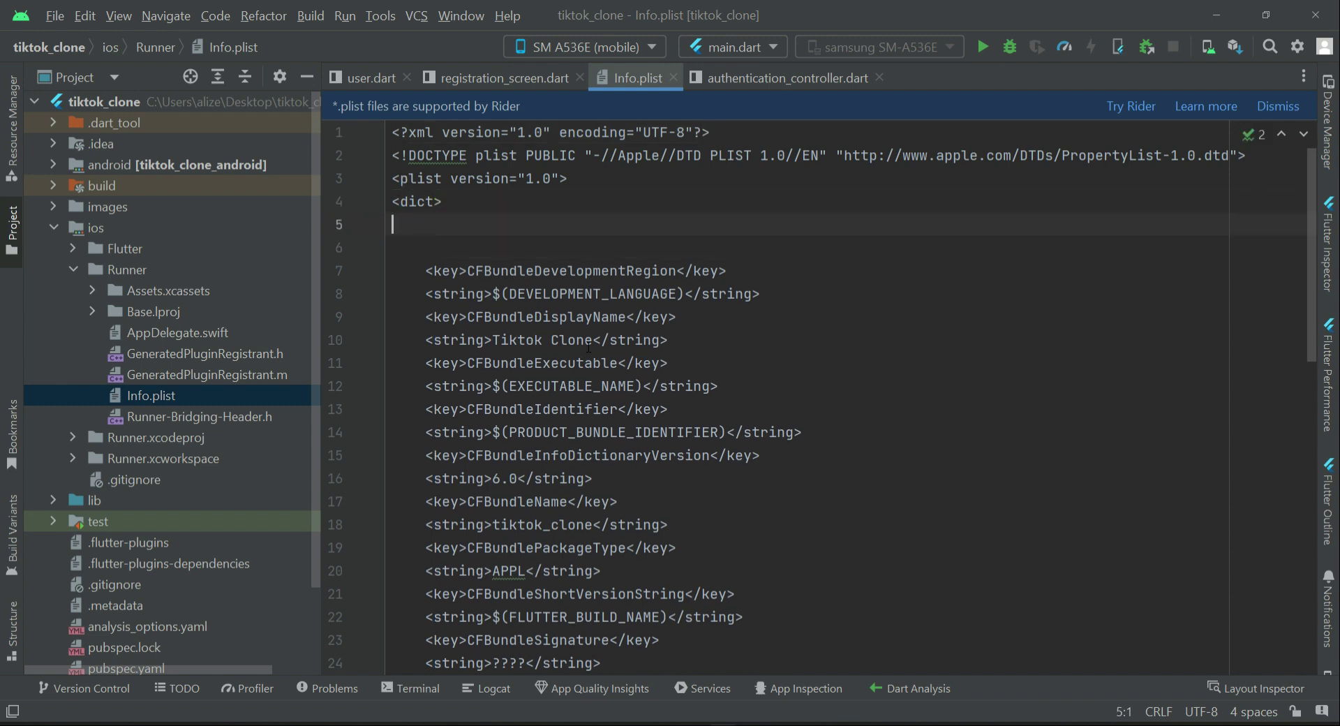
pyautogui.press('enter')
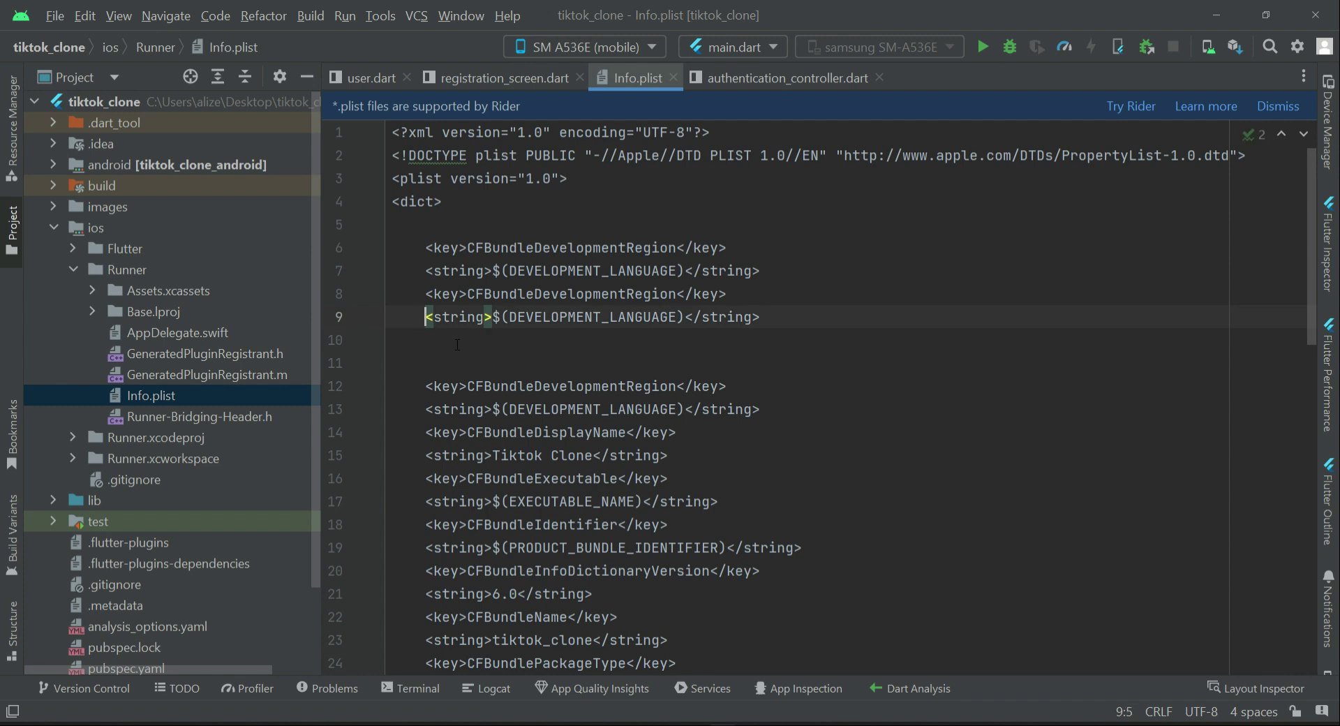
pyautogui.click(425, 339)
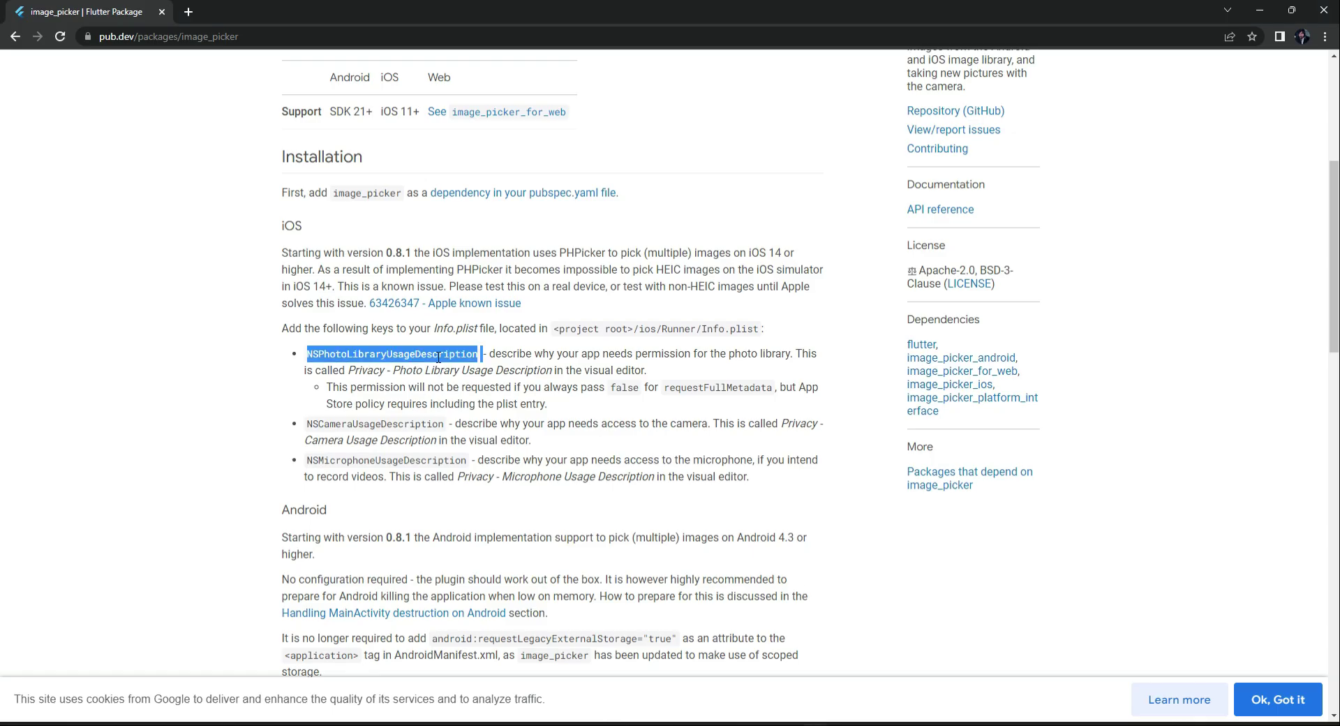
pyautogui.click(476, 354)
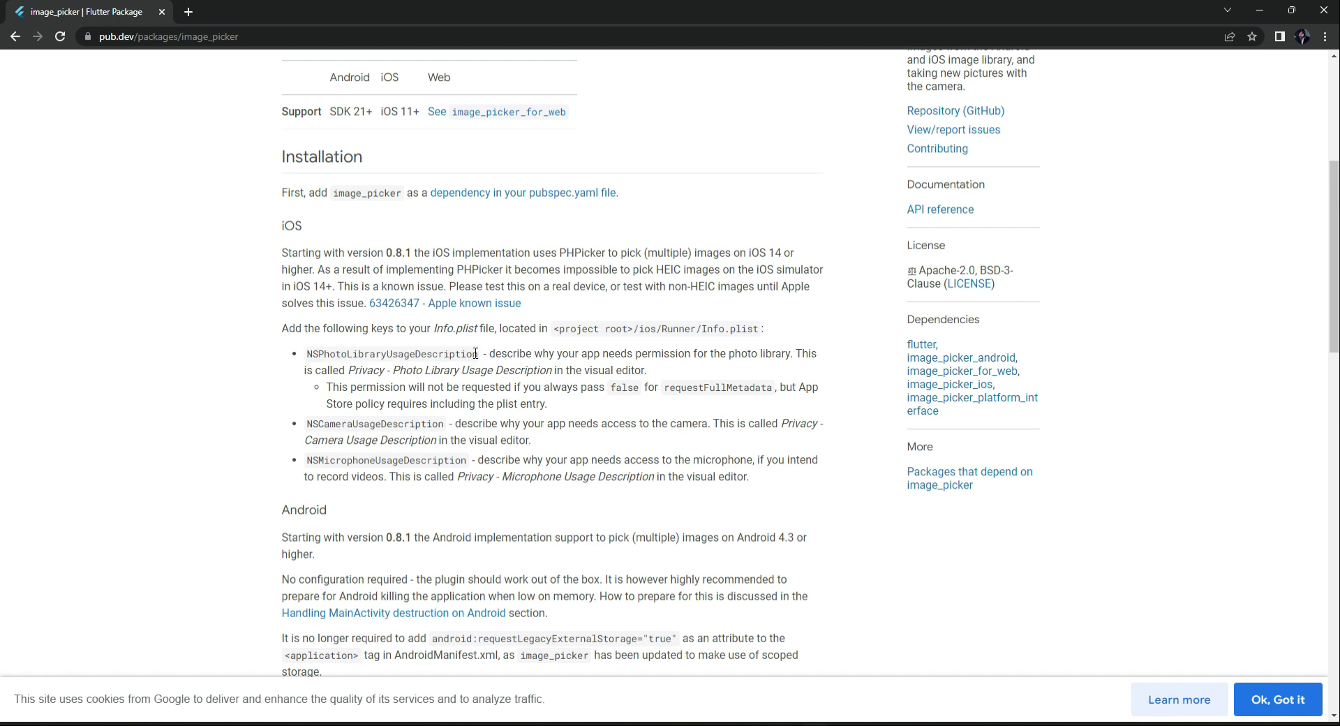
pyautogui.doubleClick(391, 353)
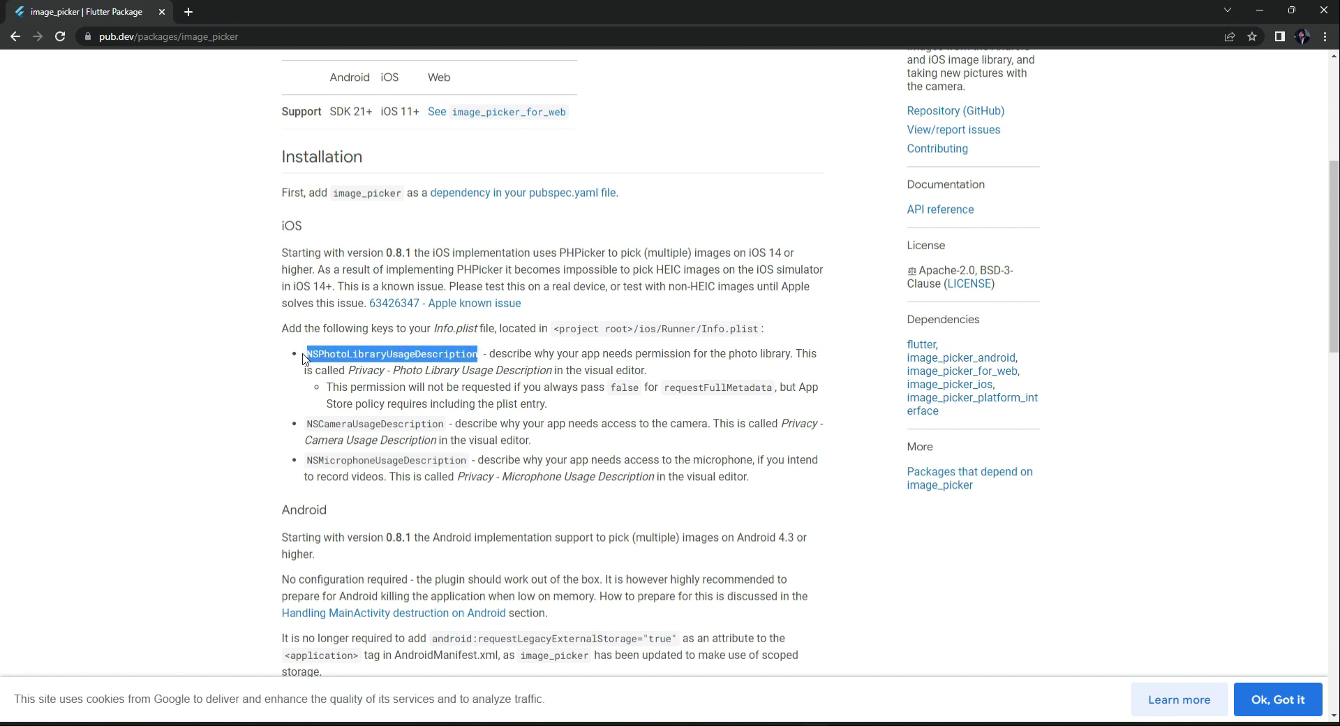
pyautogui.press('alt+tab')
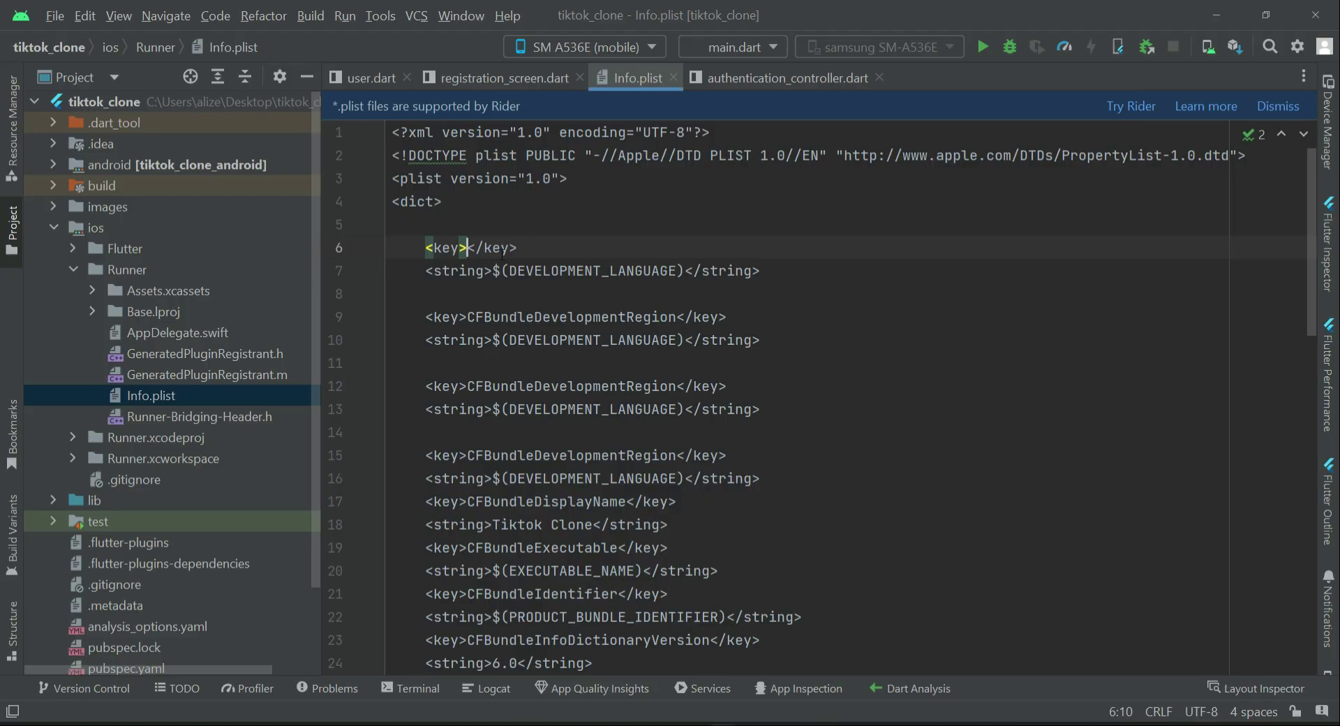
# Step: Name the first key NSPhotoLibraryUsageDescription: 'This app needs permission for choosing image from your photo library'
pyautogui.write('NSPhotoLibraryUsageDescription')
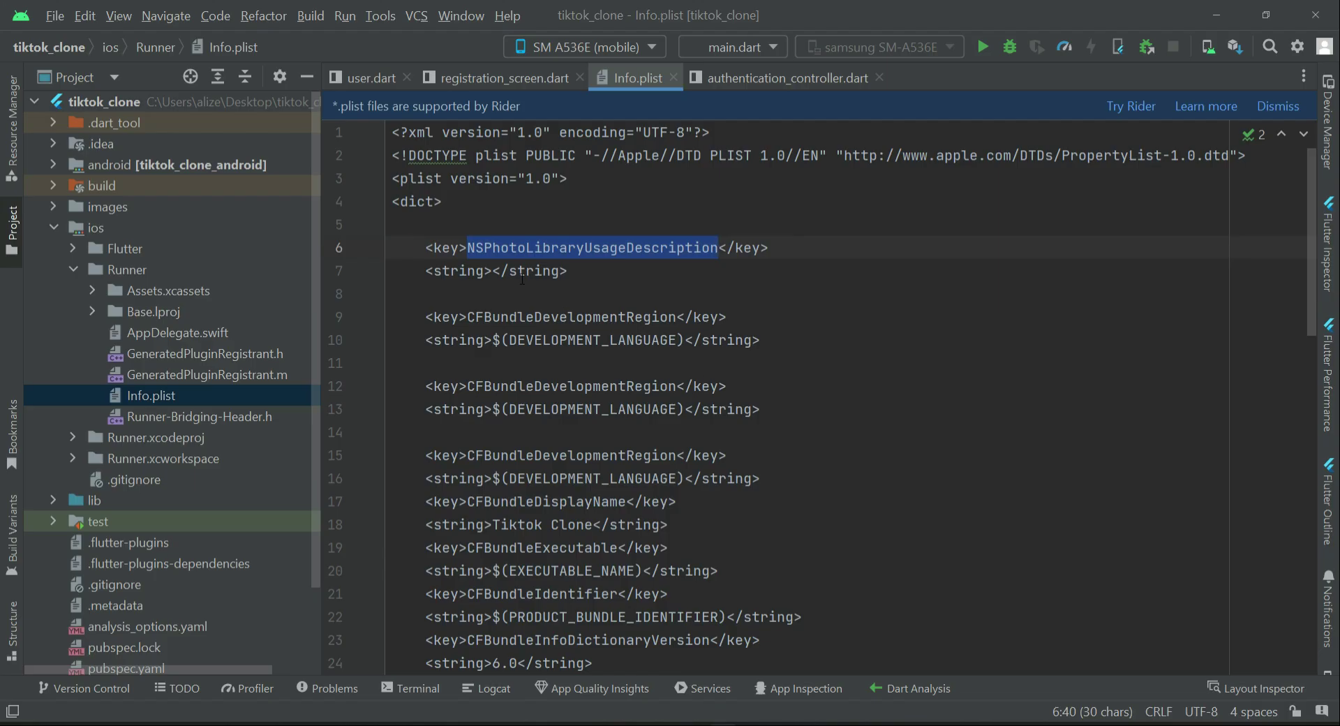
pyautogui.click(494, 271)
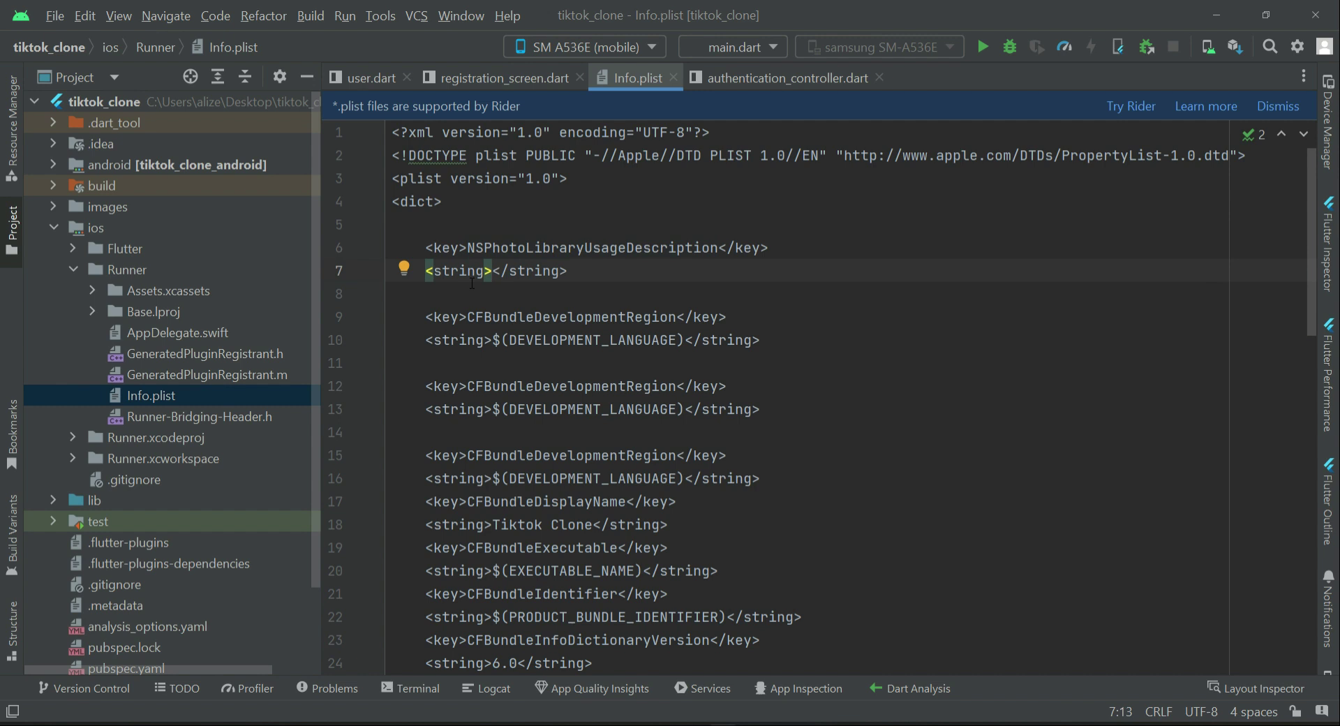
pyautogui.write('app needs permission for the photo library')
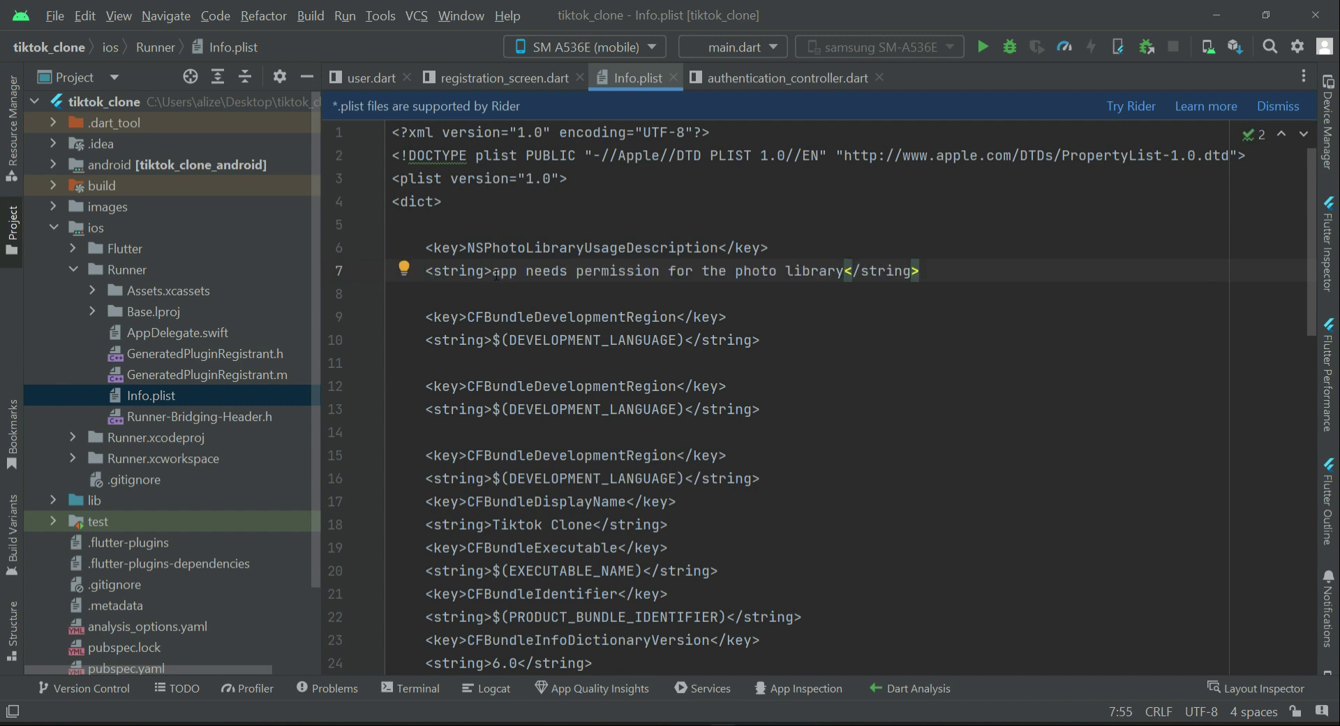
pyautogui.write('This')
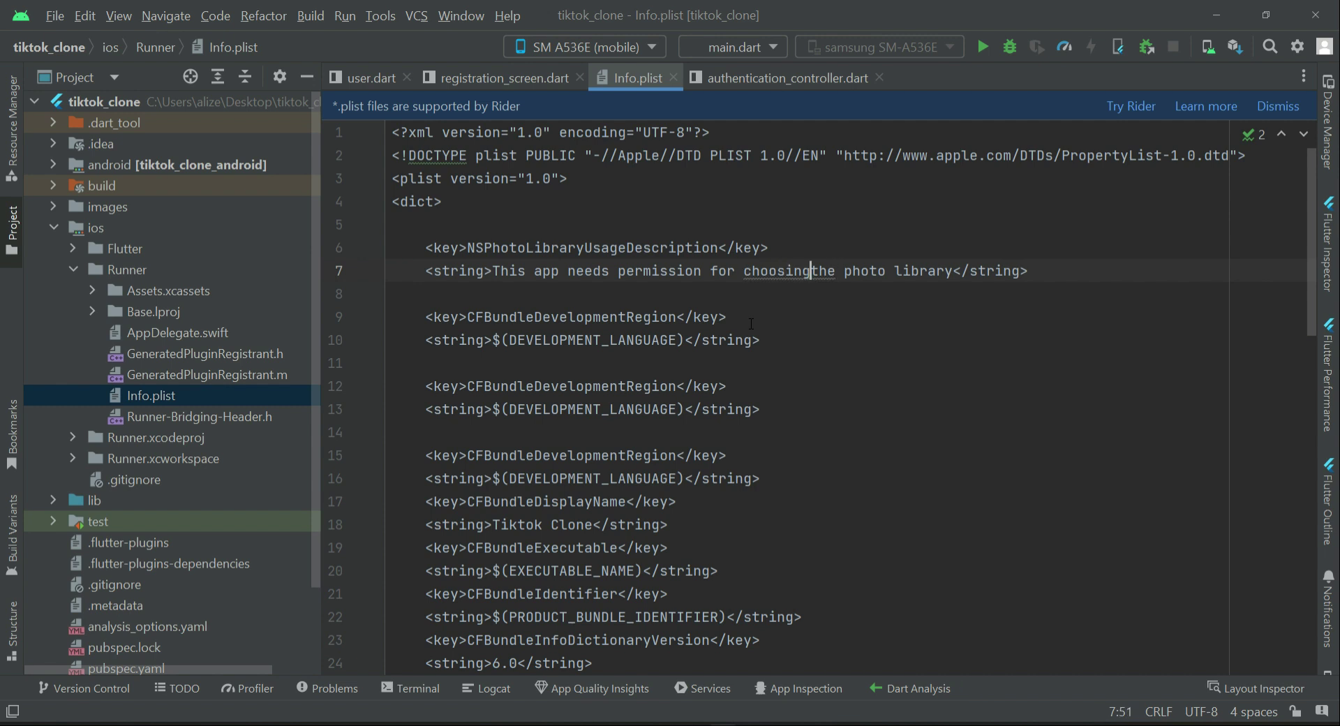
pyautogui.write('image from yo')
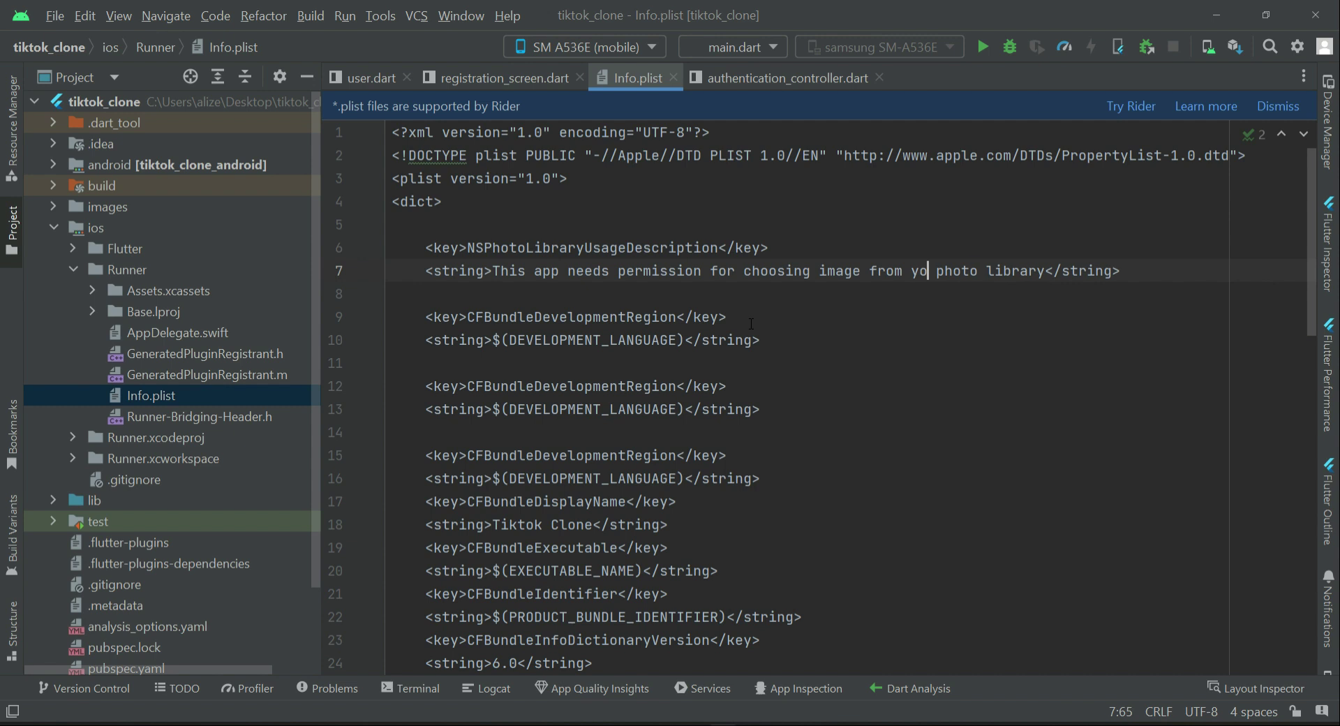
pyautogui.write('ur')
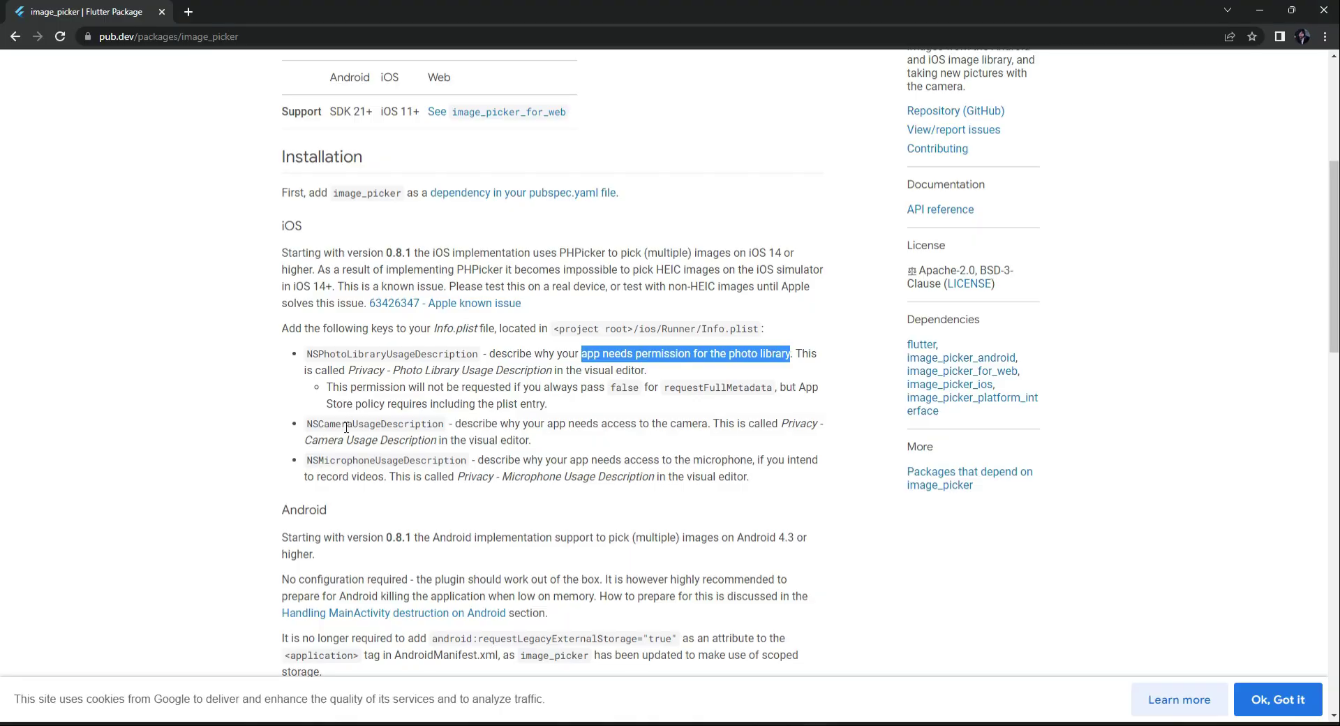
# Step: Rename the second key NSCameraUsageDescription, describing use of the phone Camera to capture images
pyautogui.doubleClick(373, 423)
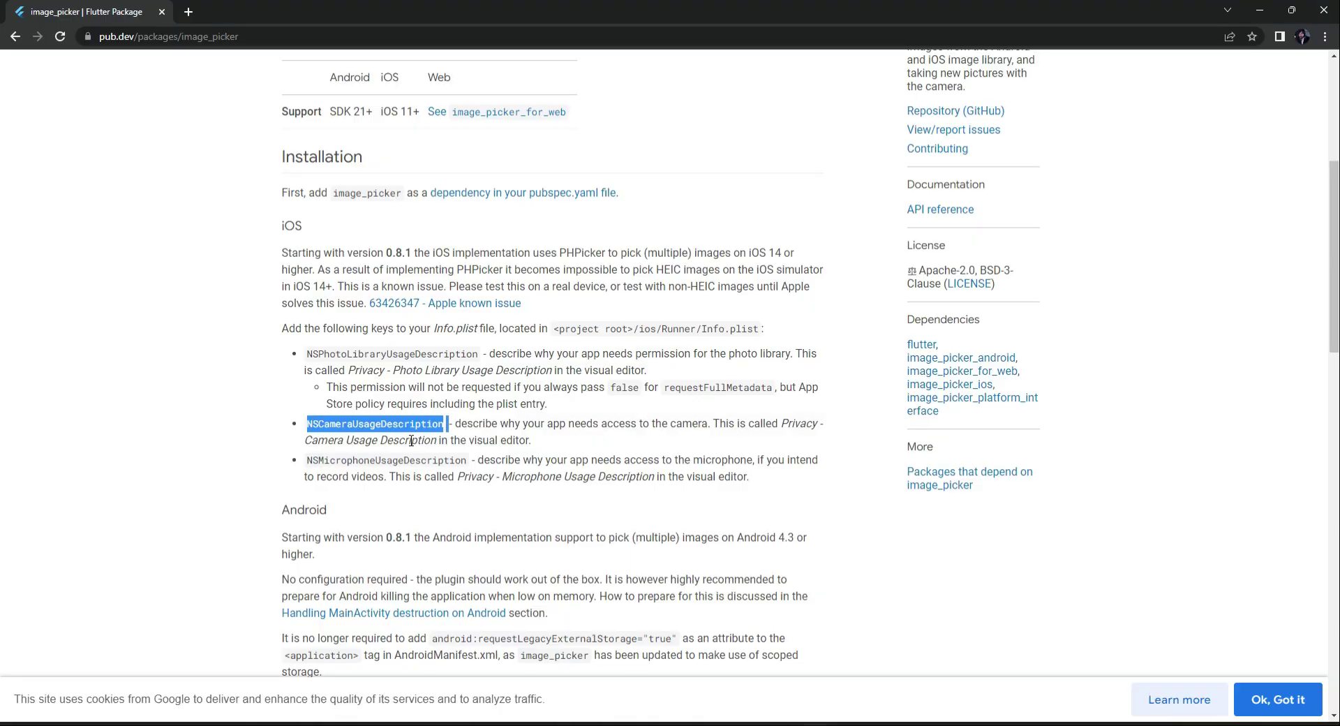
pyautogui.moveTo(305, 427)
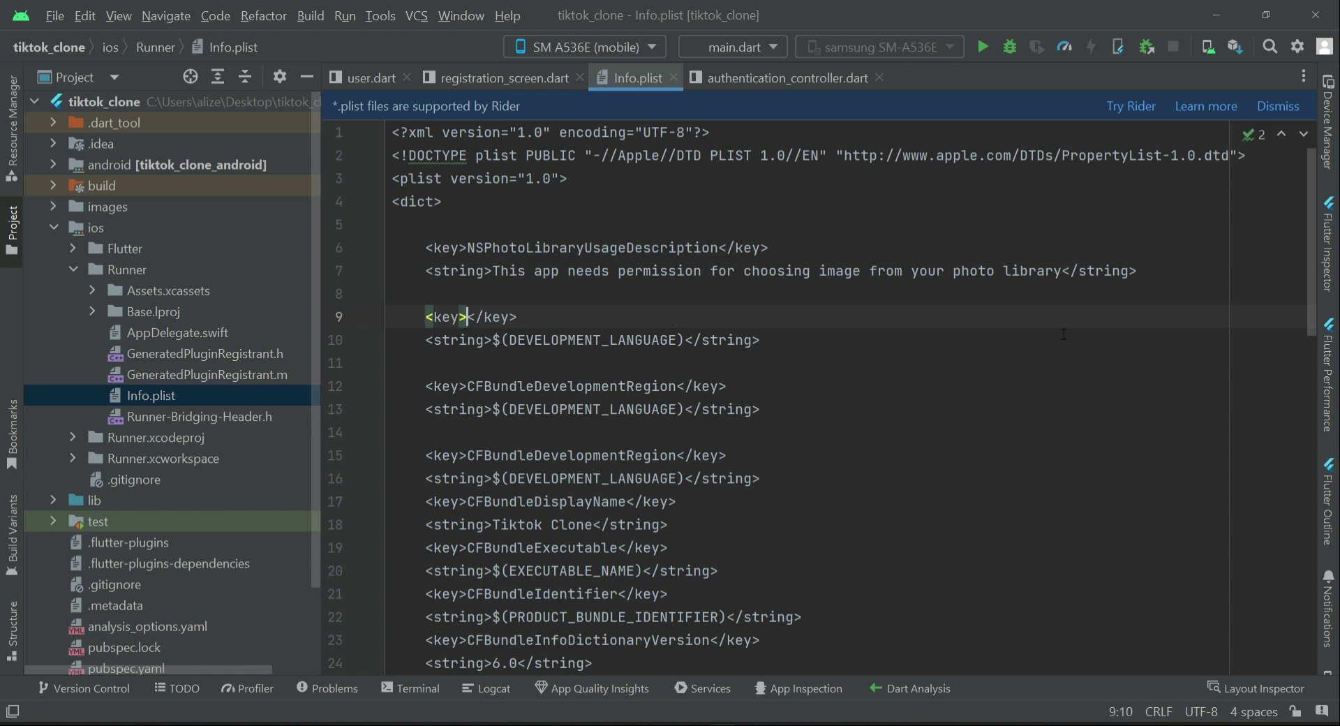
pyautogui.write('NSCameraUsageDescription')
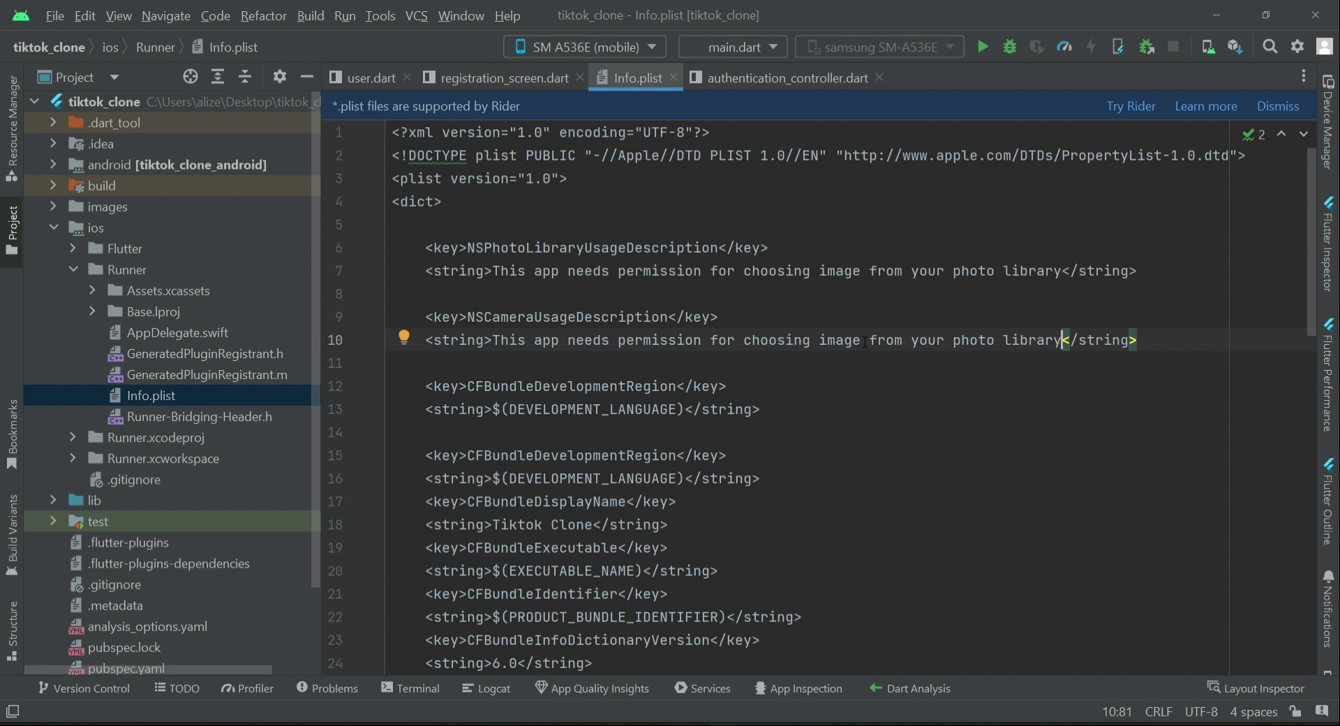
pyautogui.doubleClick(776, 340)
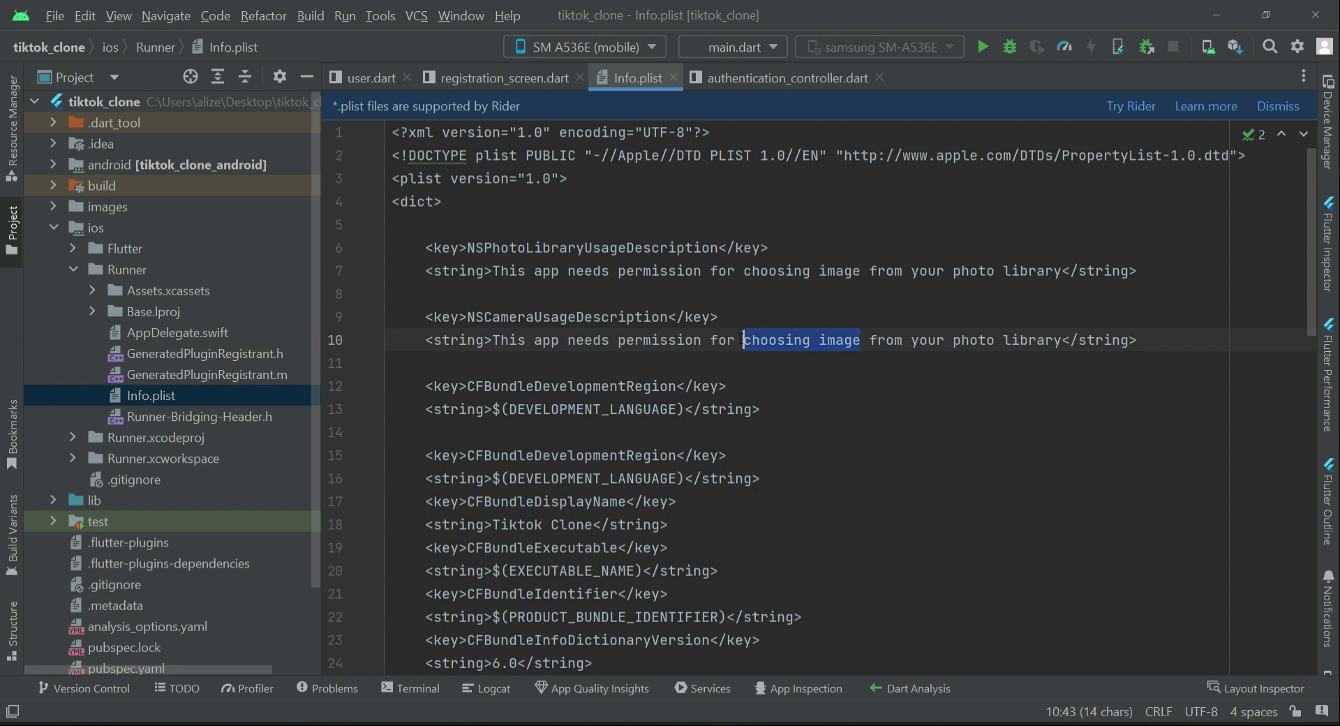
pyautogui.write('using')
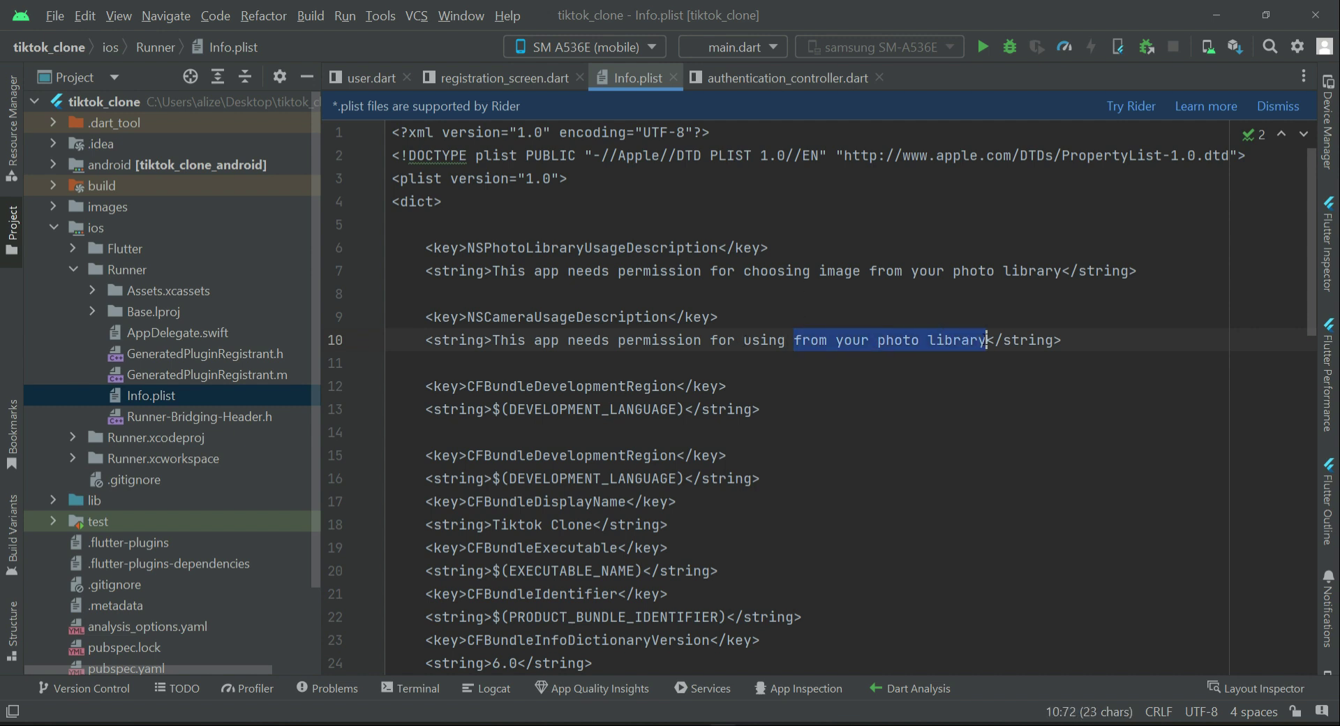
pyautogui.press('Delete')
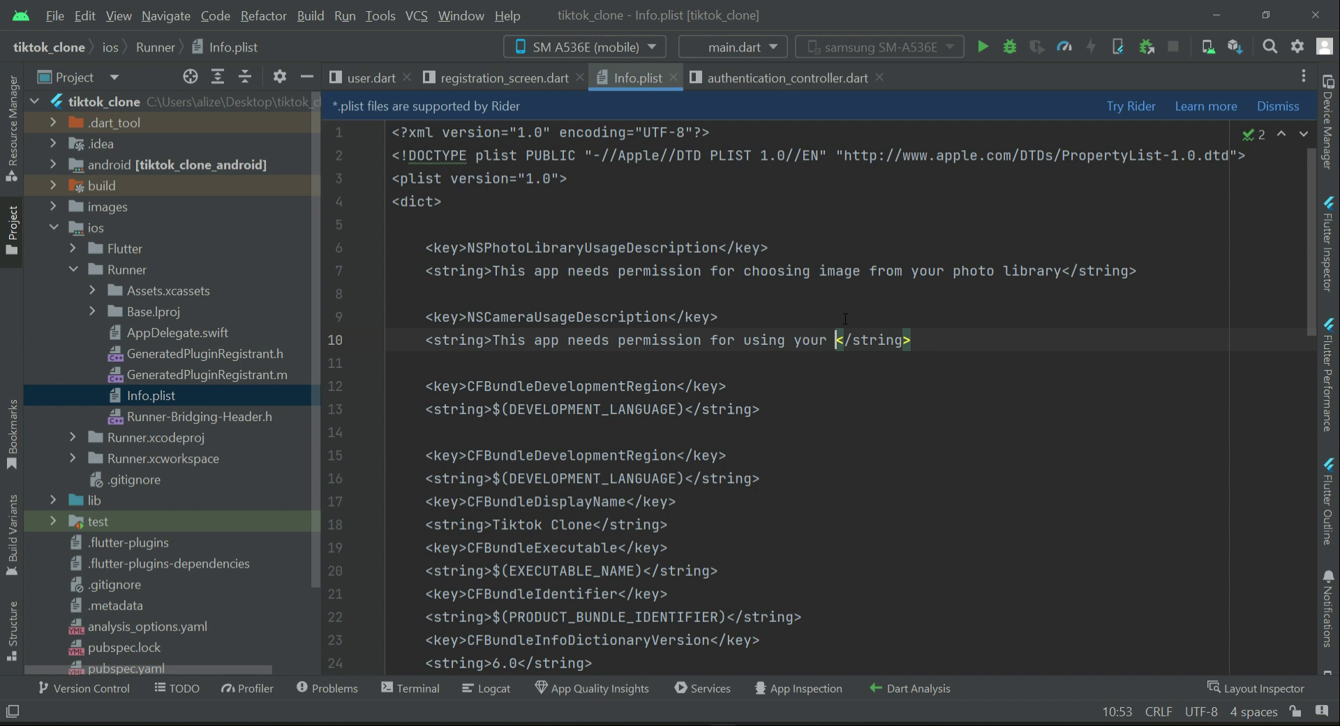
pyautogui.write('phone')
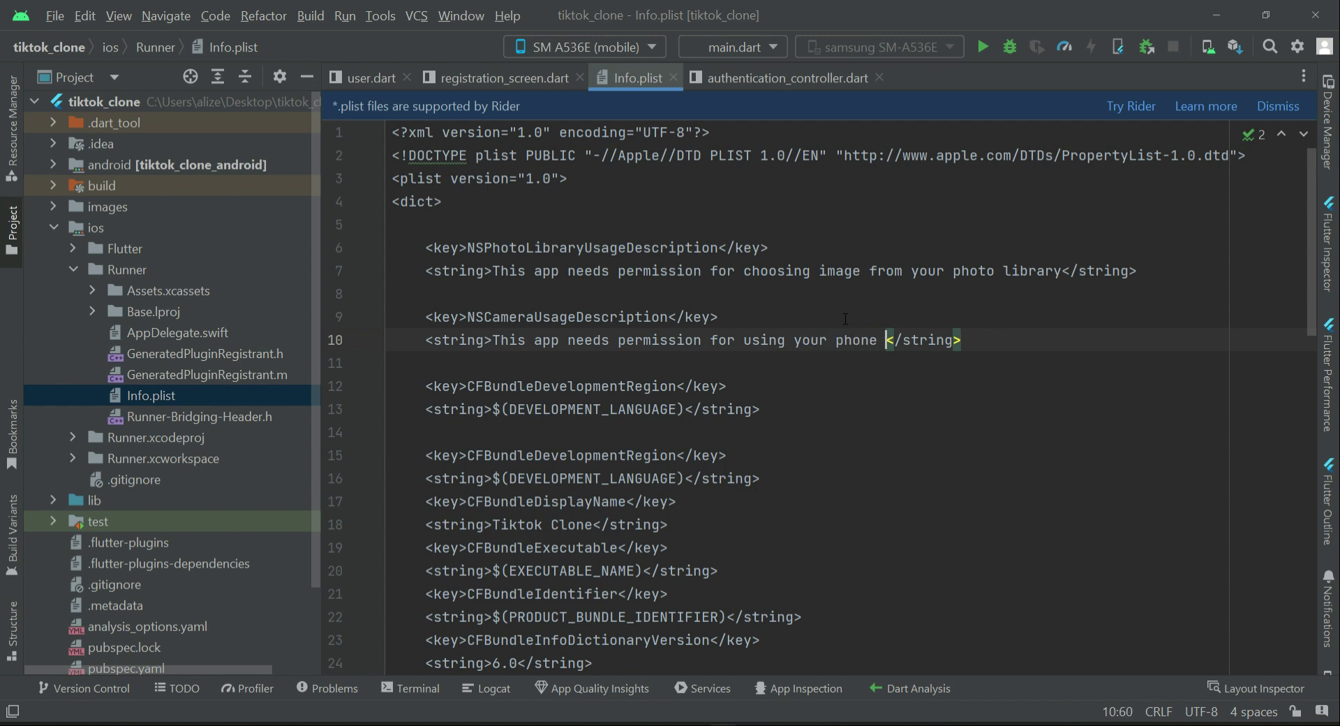
pyautogui.write('Camera')
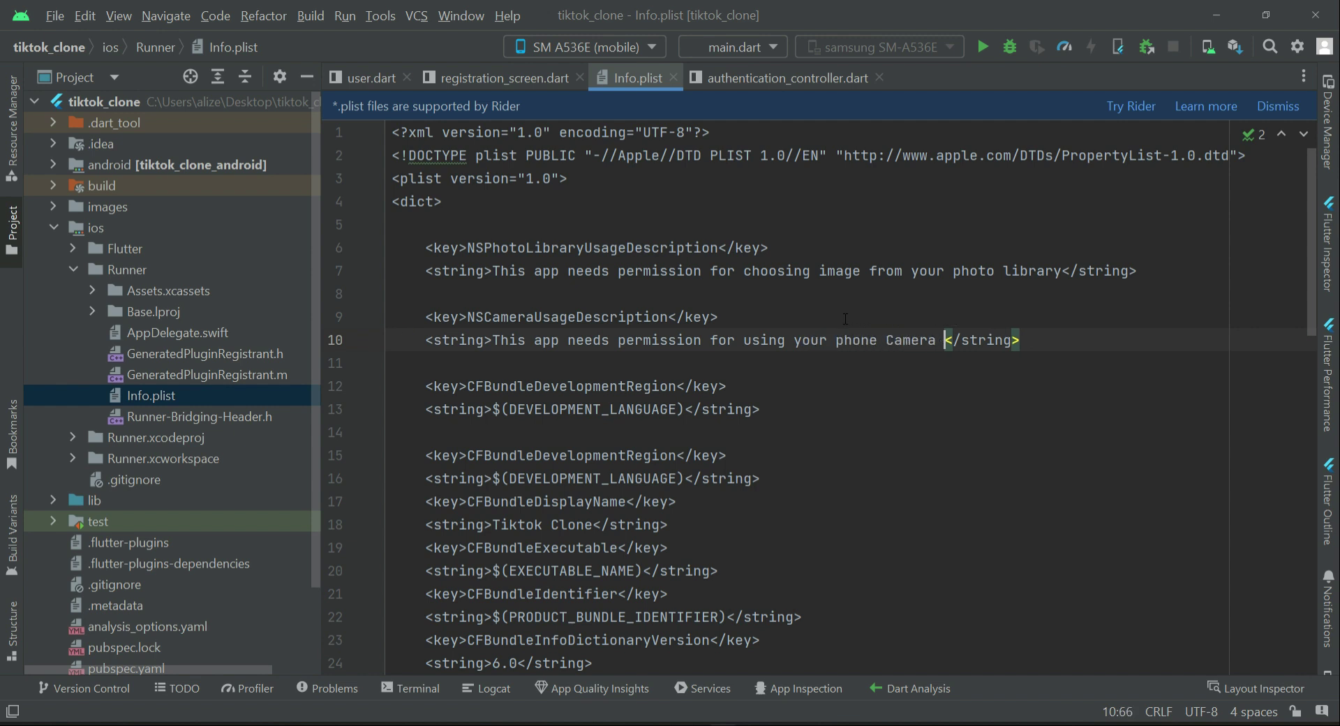
pyautogui.write('to capture image')
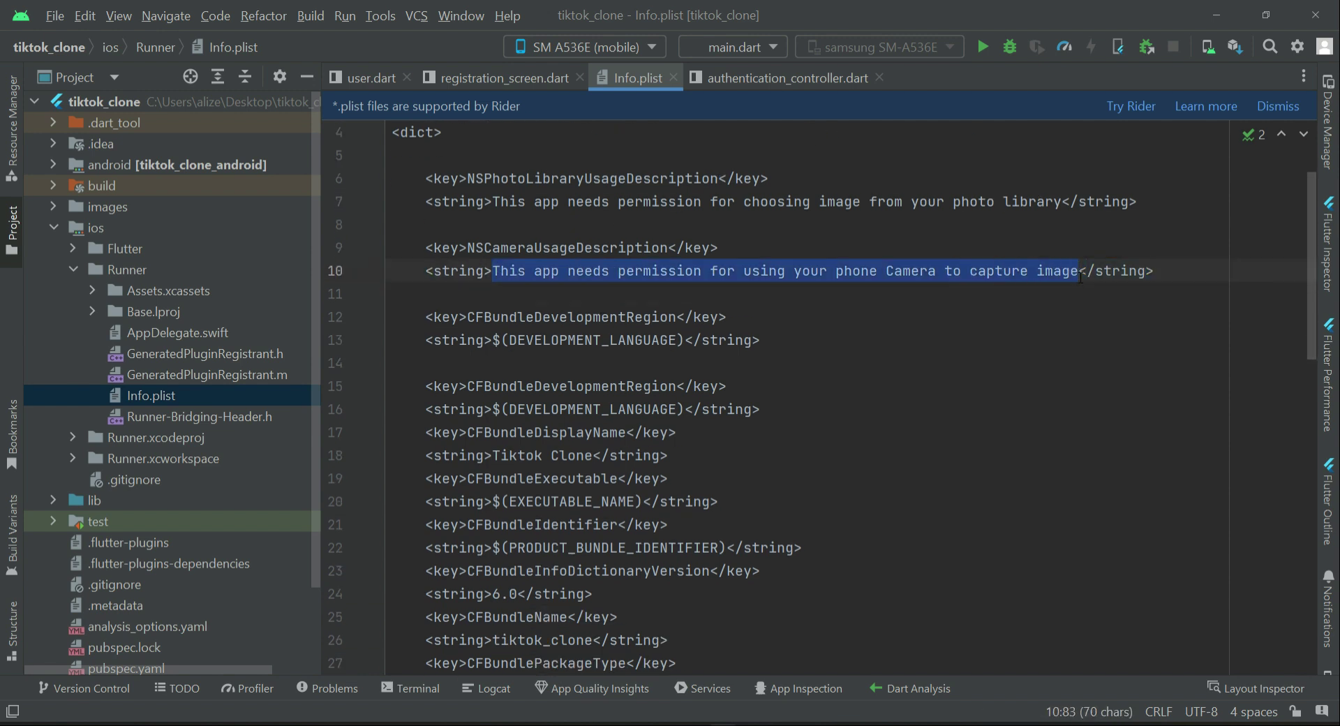
pyautogui.moveTo(865, 282)
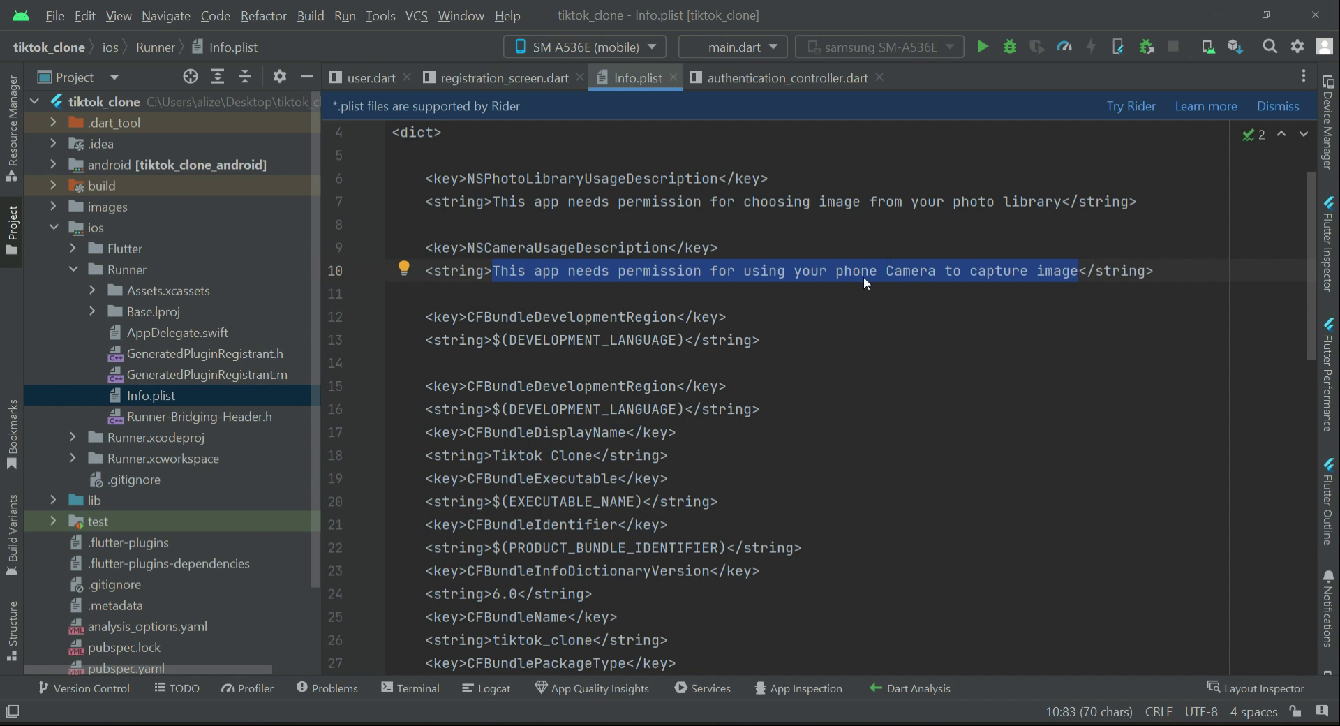
pyautogui.moveTo(830, 282)
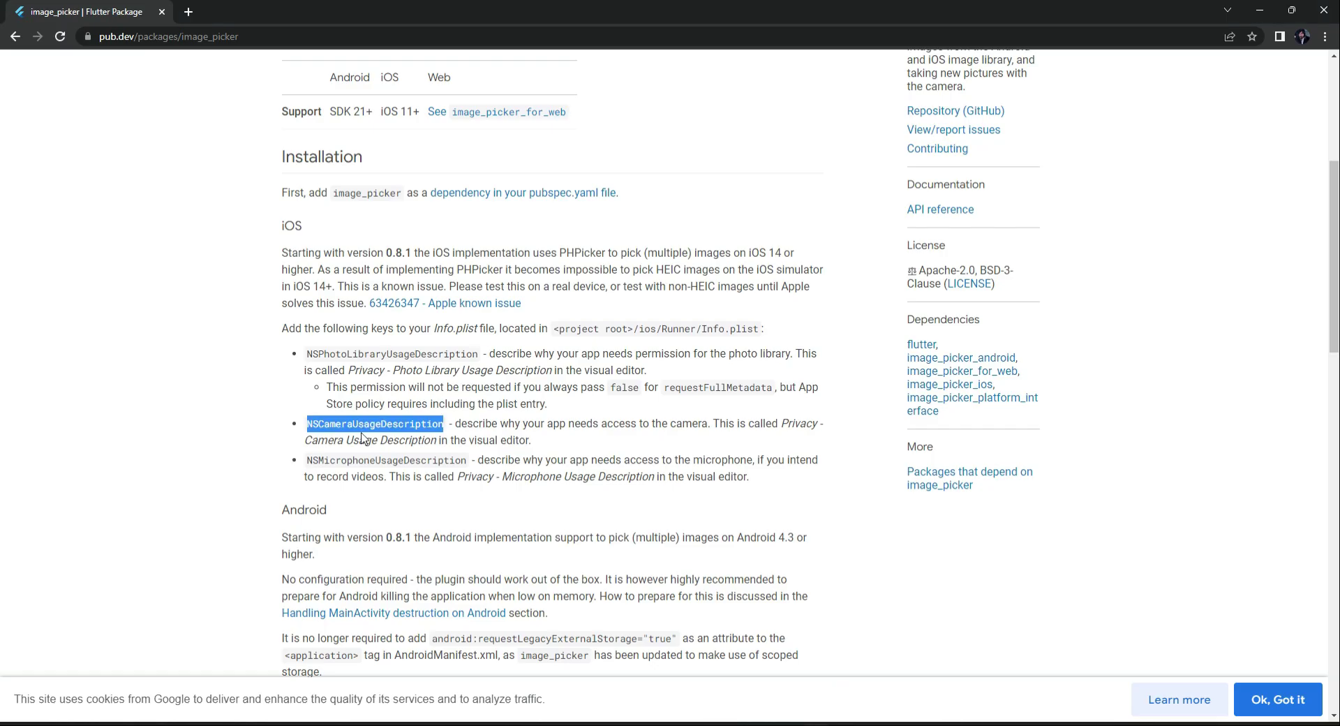
# Step: Rename the third key NSMicrophoneUsageDescription, with a sentence requesting the phone microphone
pyautogui.doubleClick(385, 460)
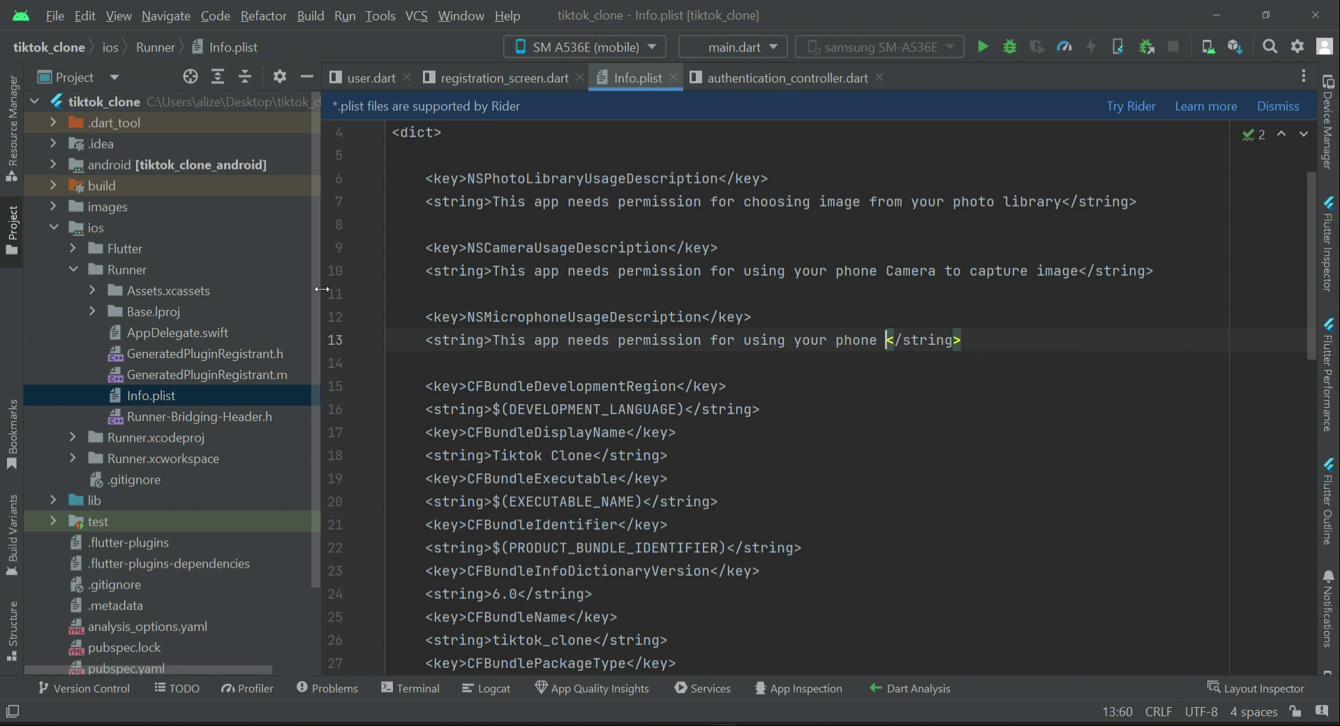
pyautogui.write('micropho')
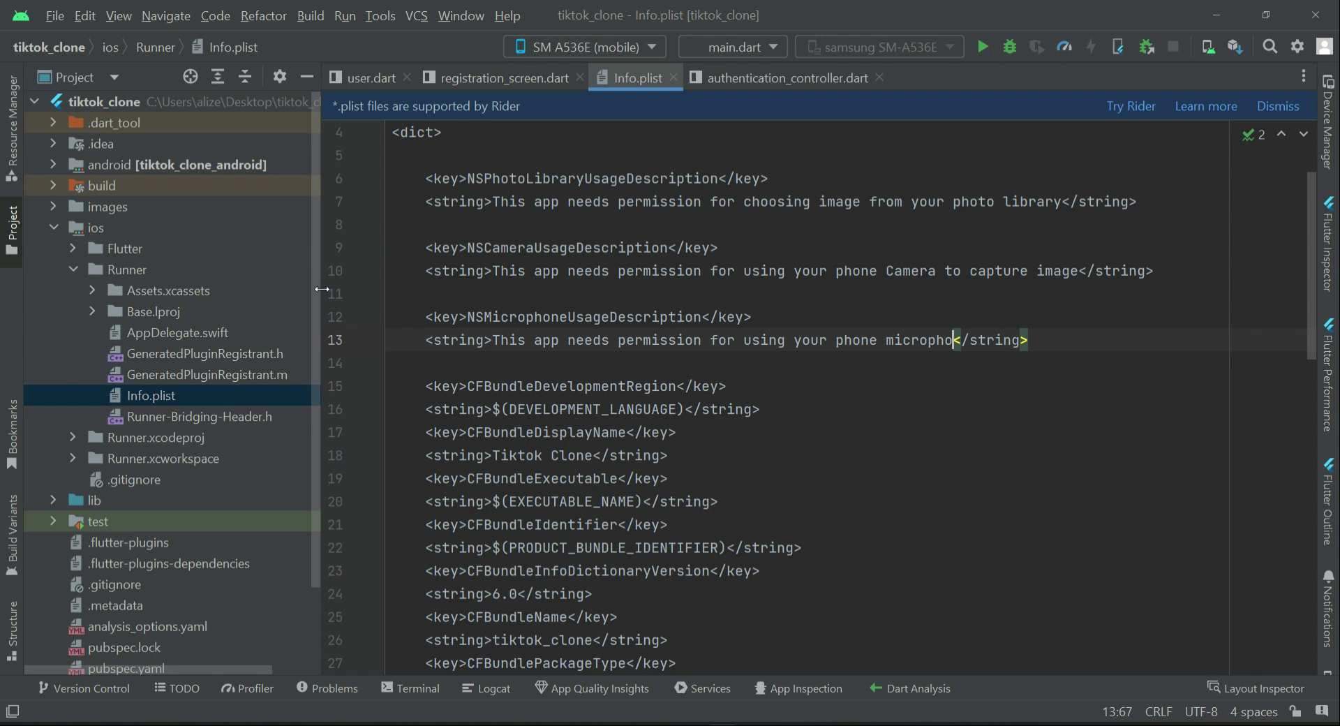
pyautogui.write('.')
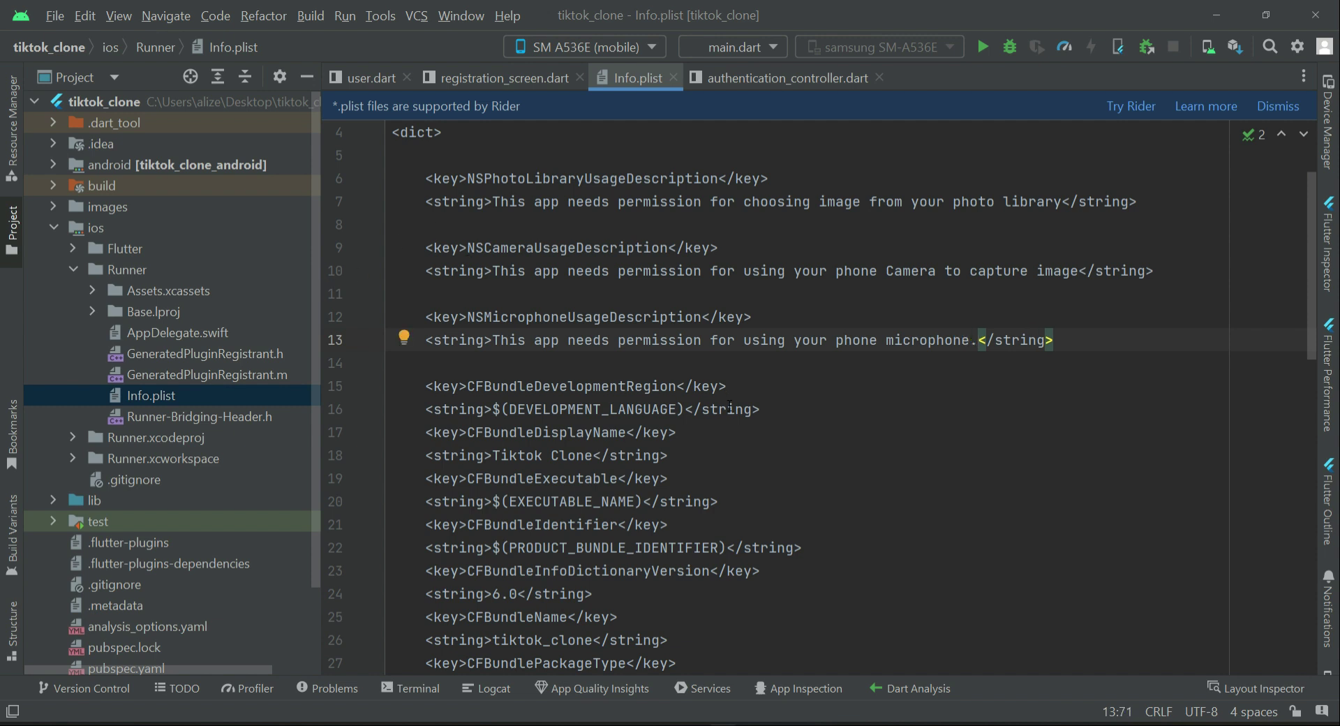
pyautogui.press('Backspace')
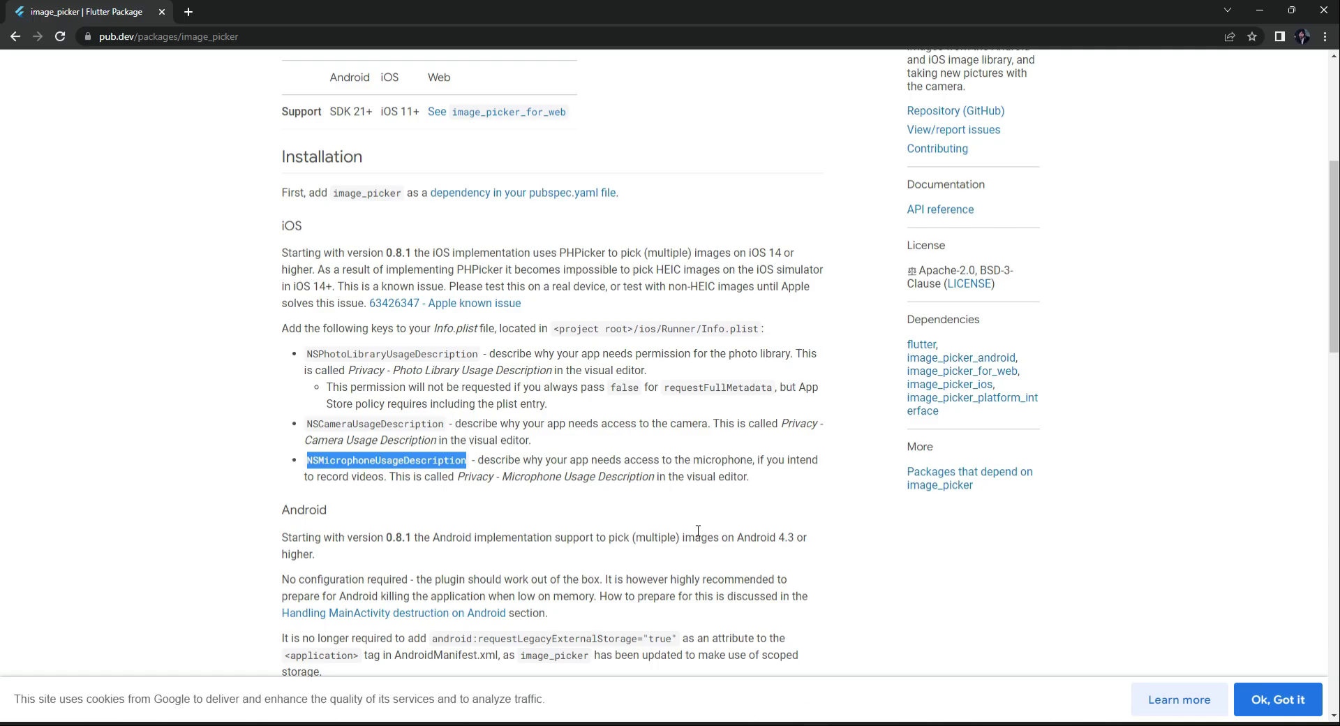
# Step: Scroll to image_picker's Android section, then go back to the app build.gradle in Android Studio
pyautogui.scroll(-3)
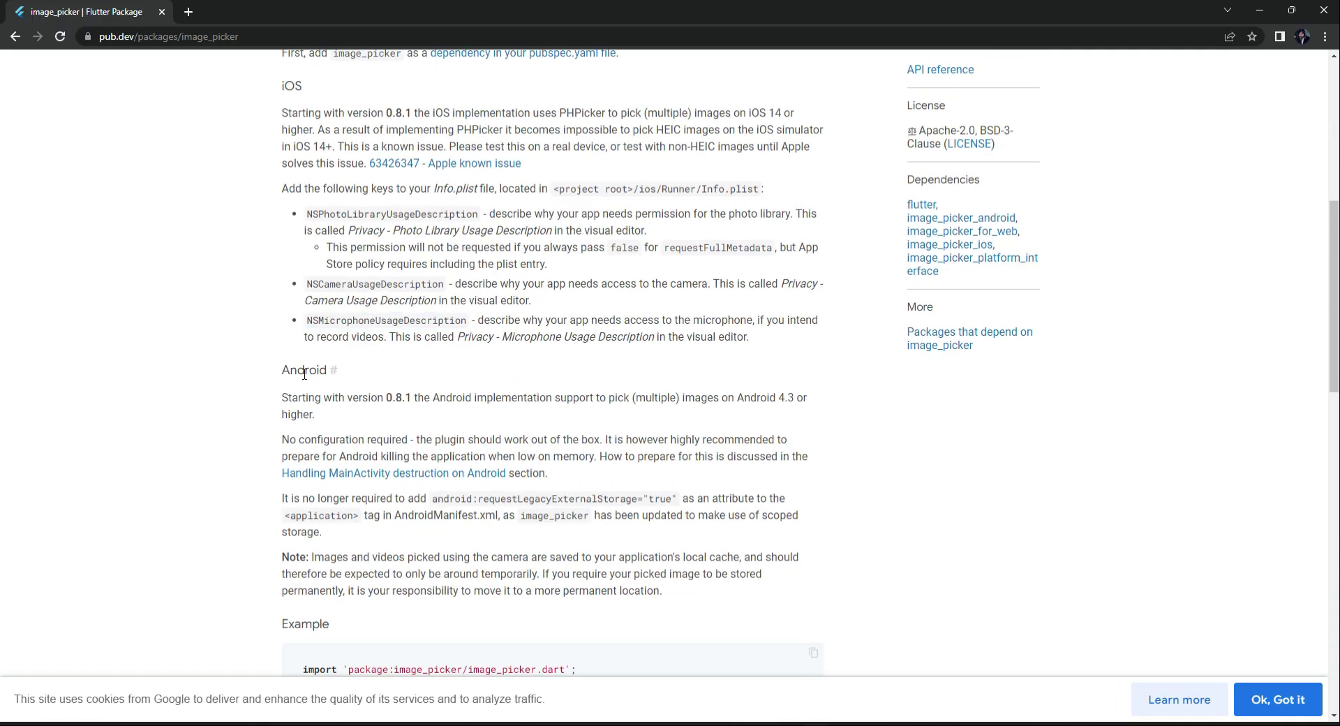
pyautogui.moveTo(291, 439); pyautogui.dragTo(442, 438)
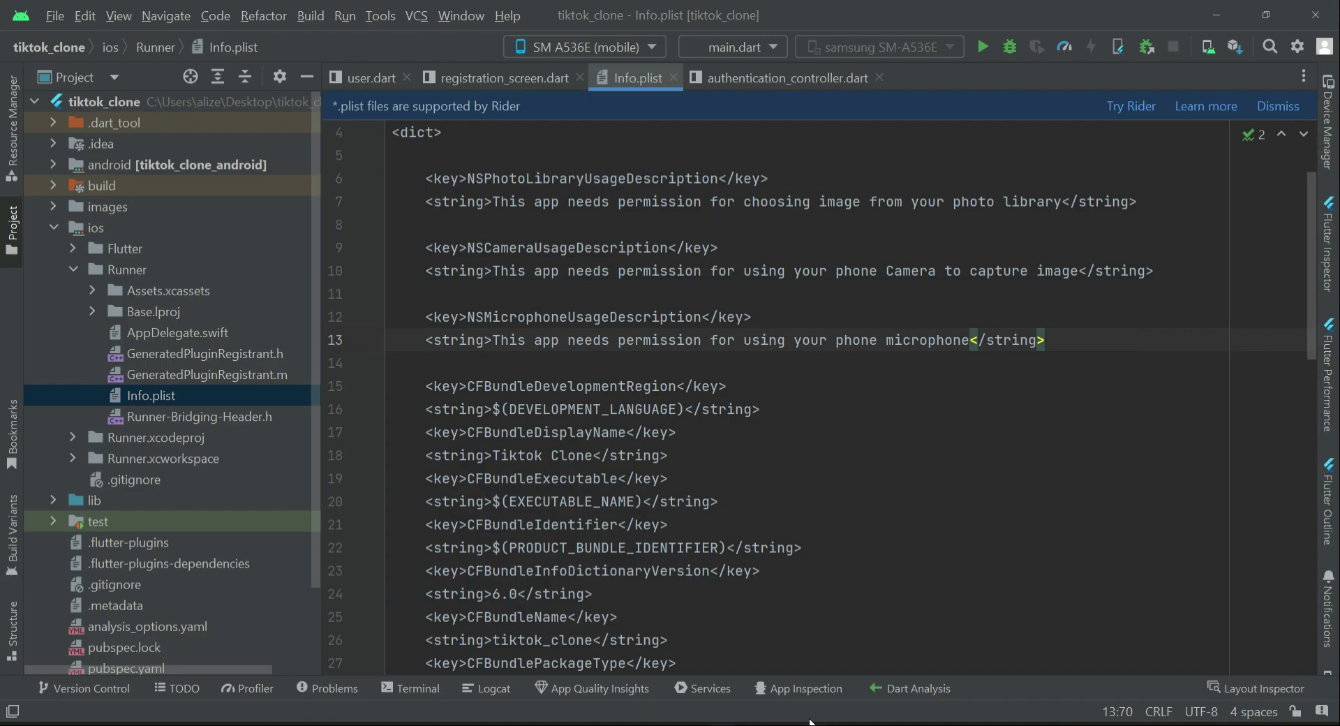
pyautogui.click(502, 78)
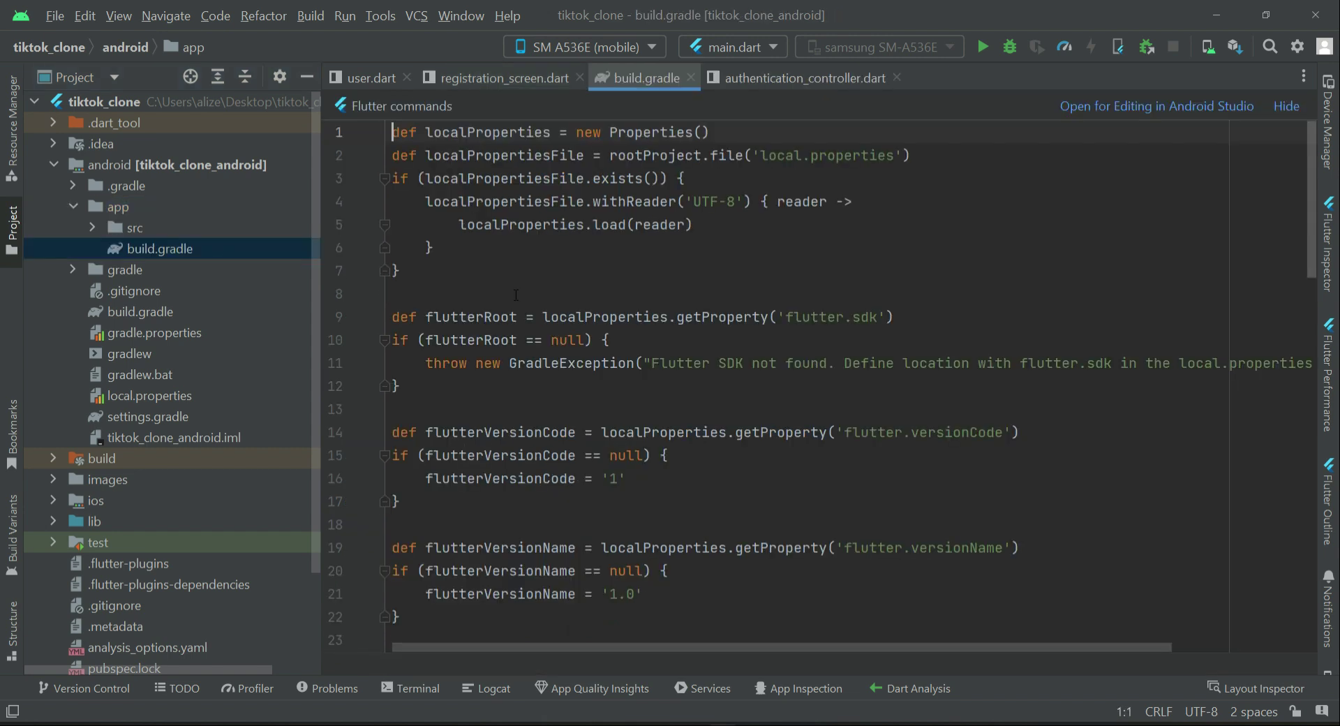
# Step: Replace flutter.minSdkVersion with 19 and add 'multiDexEnabled true' under defaultConfig
pyautogui.scroll(-3)
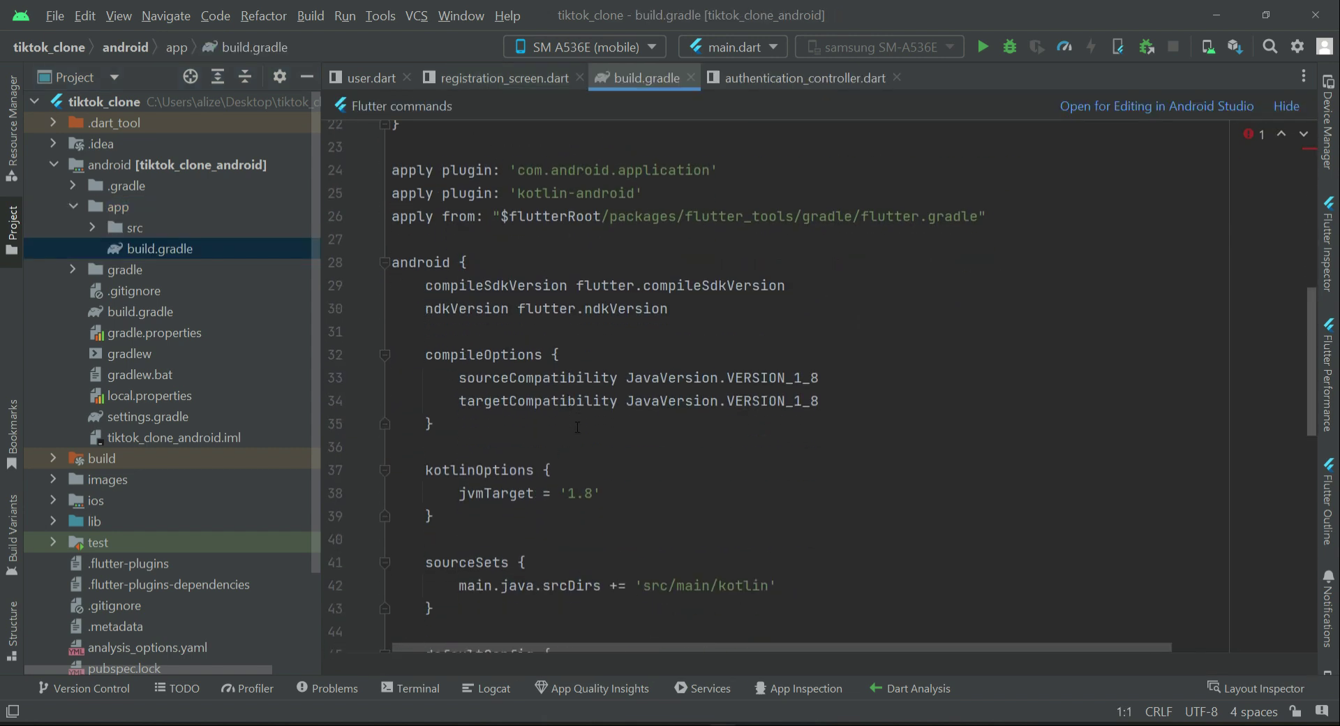
pyautogui.scroll(-3)
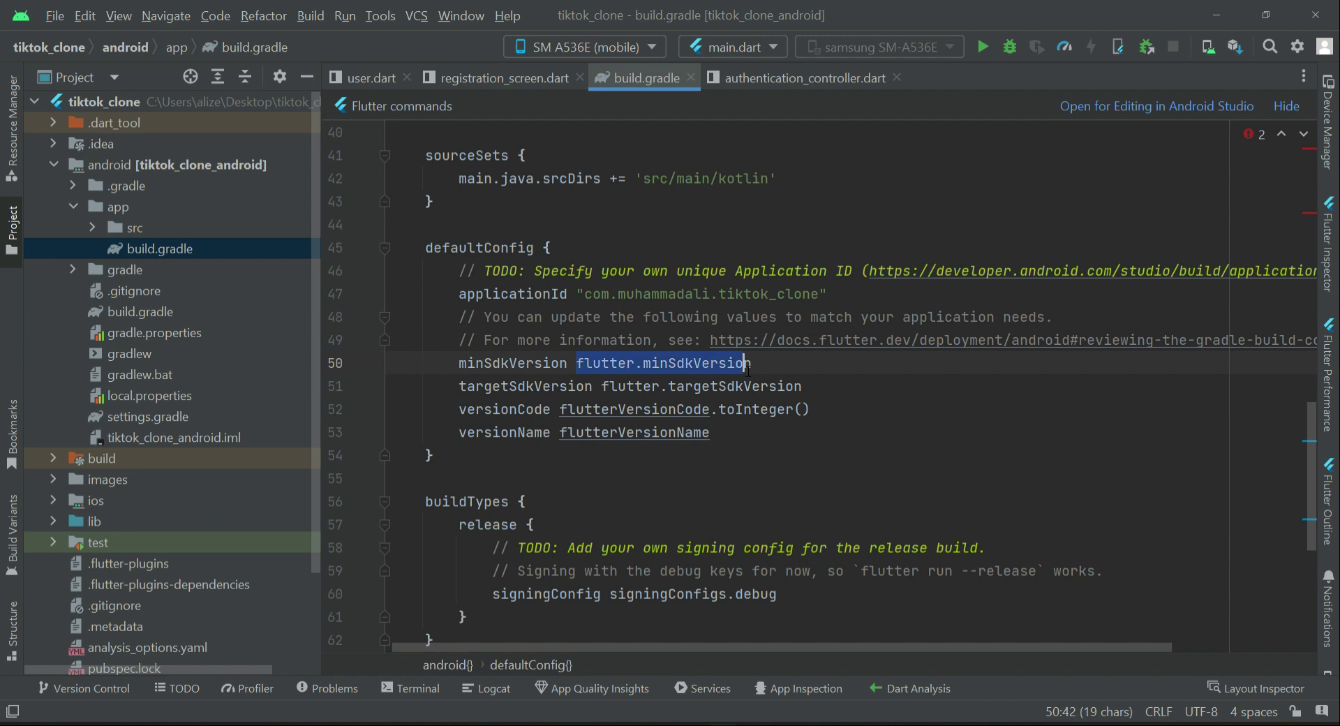
pyautogui.write('19')
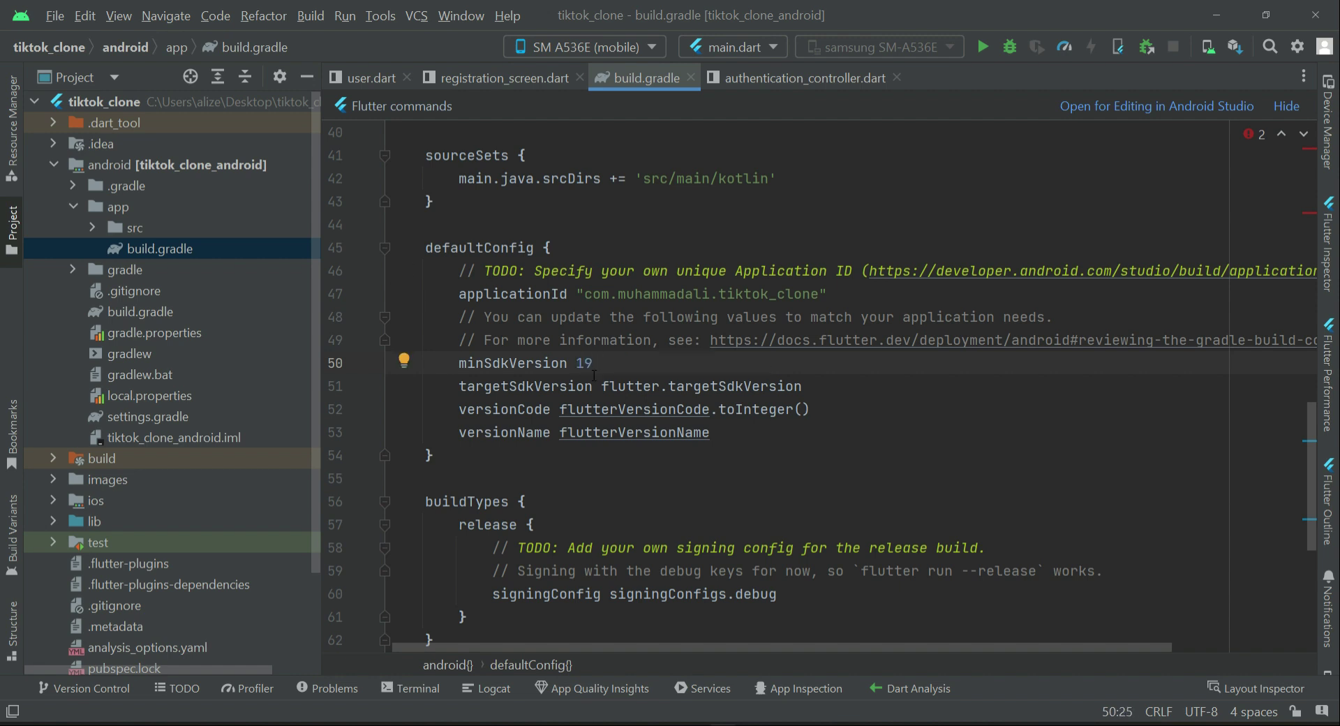
pyautogui.write('multi')
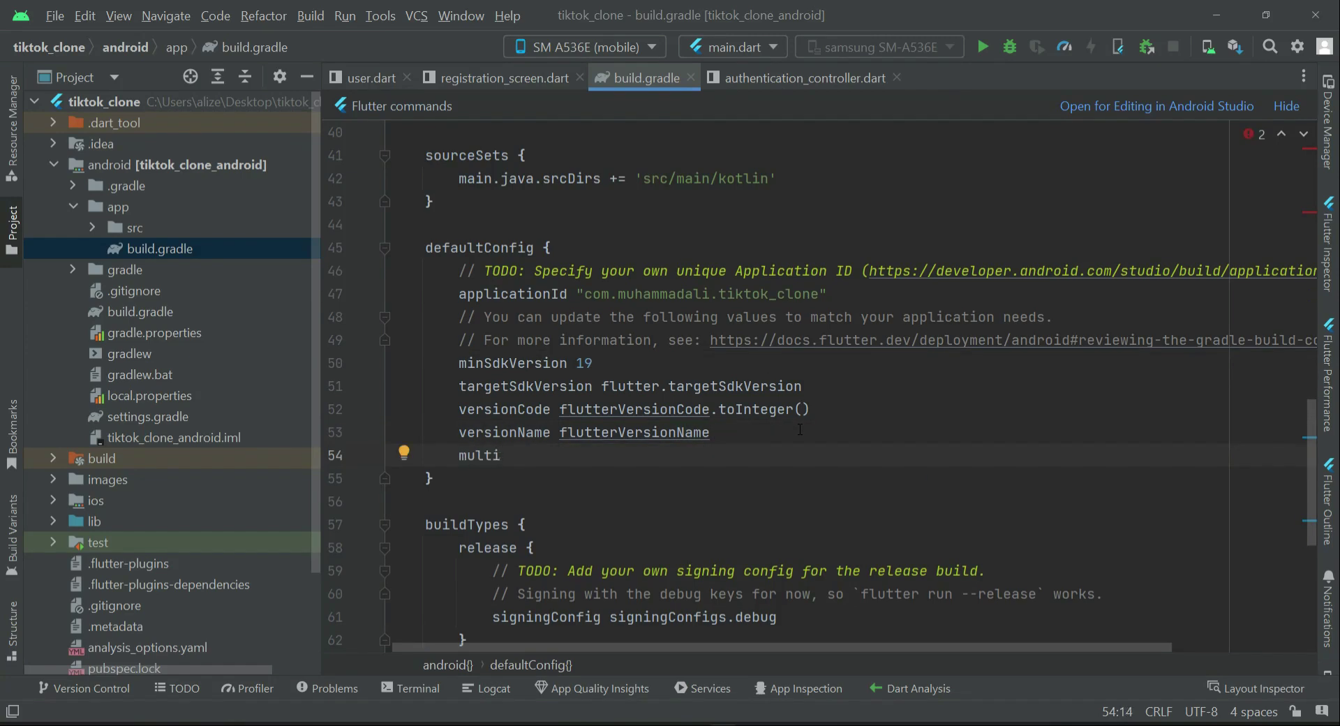
pyautogui.write('Dex')
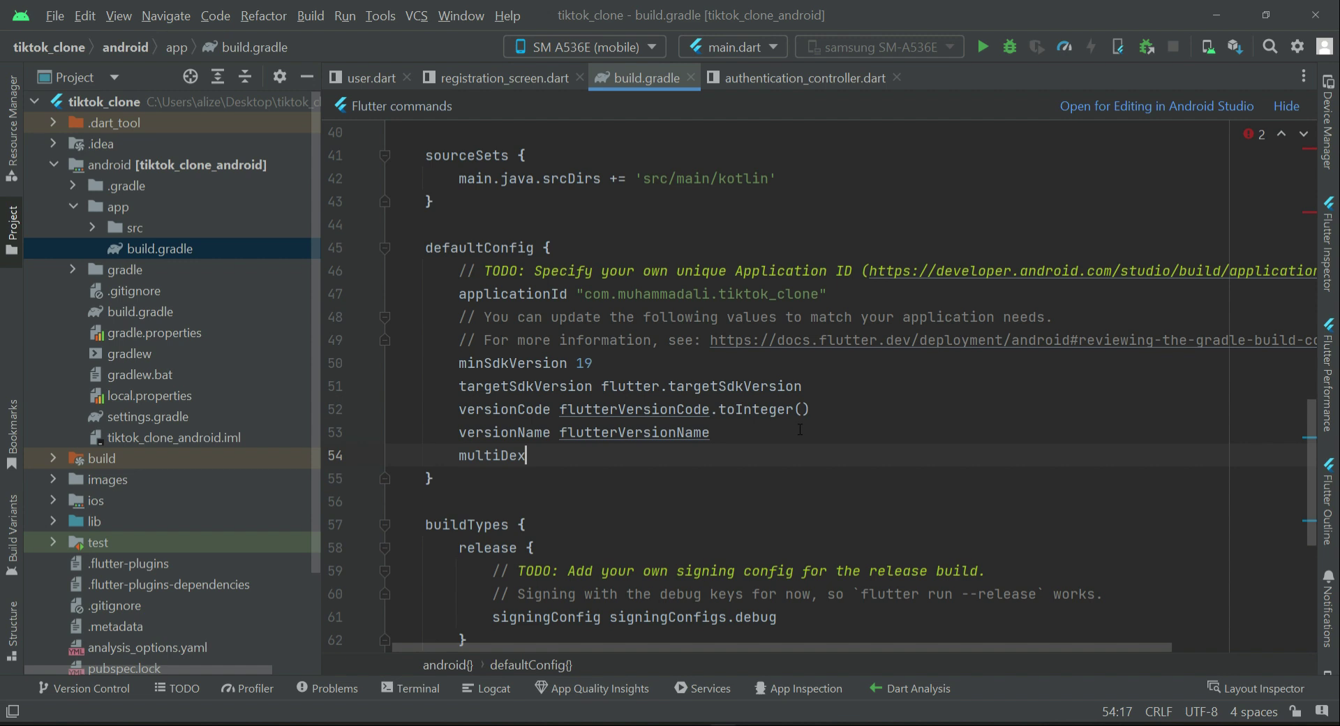
pyautogui.write('Enabled')
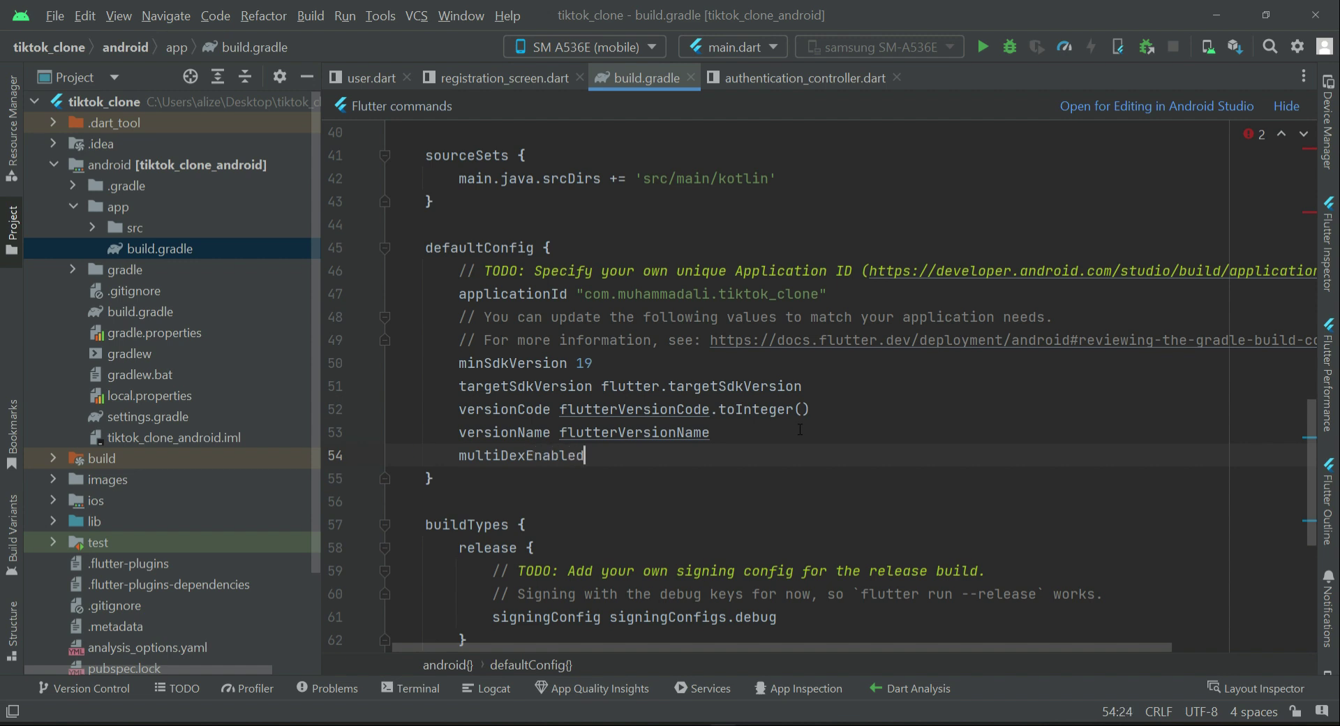
pyautogui.write('tr')
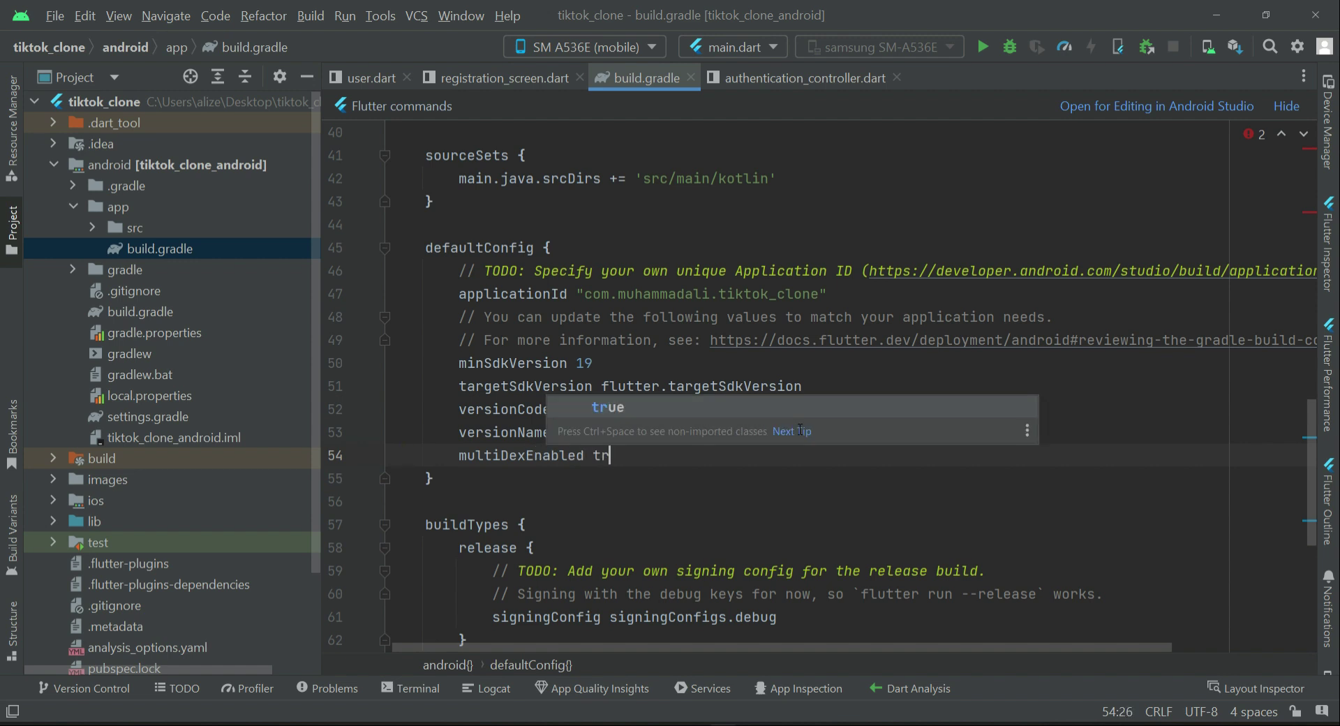